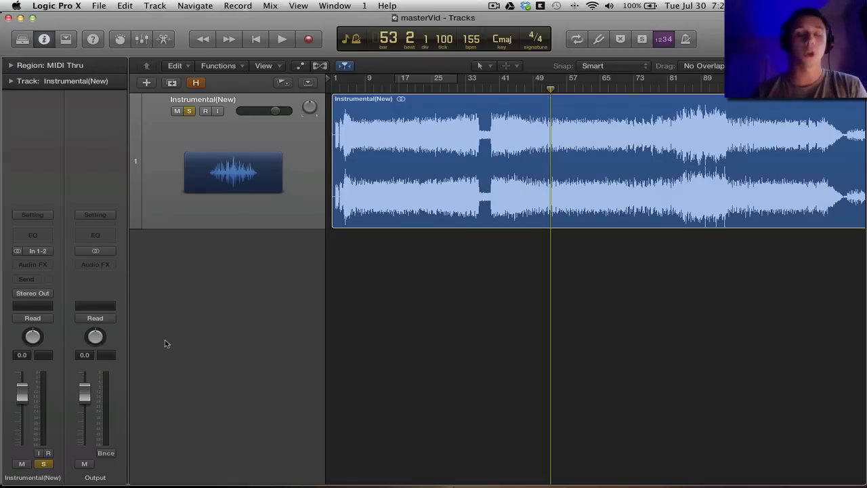
{"action": "mouse_move", "coordinate": [33, 274]}
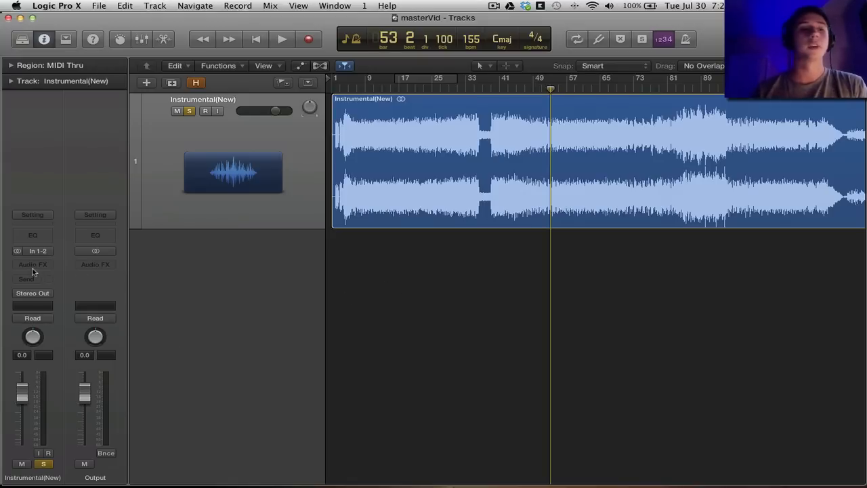
- Insert a MultiMeter in the first Audio FX slot and set its window aside
{"action": "left_click", "coordinate": [32, 264]}
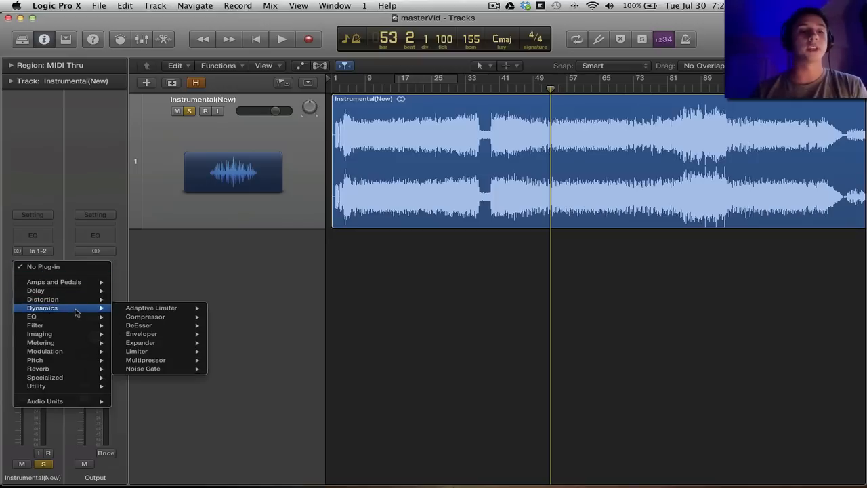
{"action": "mouse_move", "coordinate": [41, 342]}
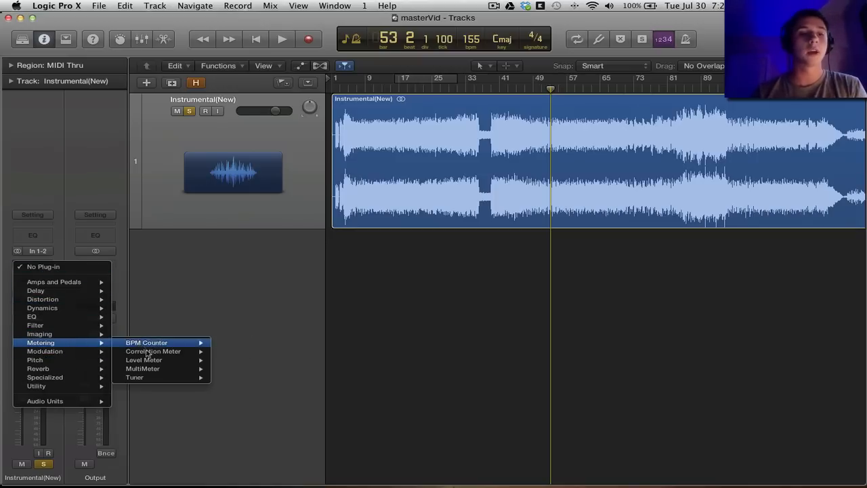
{"action": "left_click", "coordinate": [142, 369]}
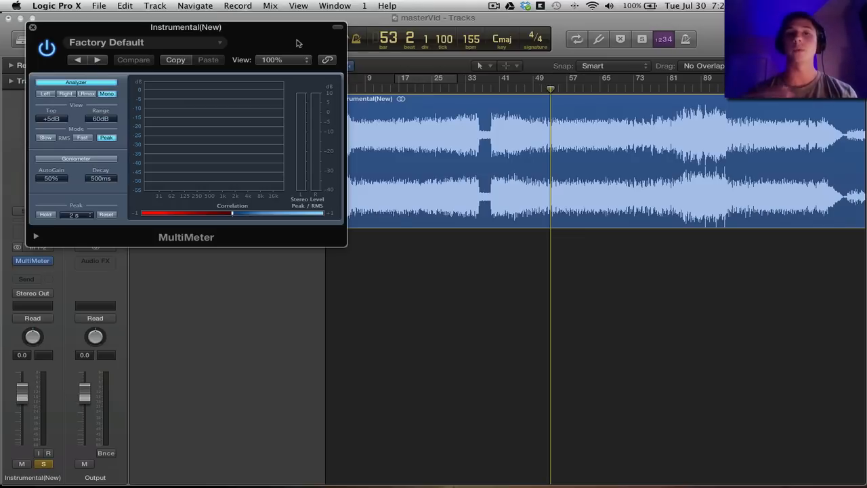
{"action": "left_click_drag", "start_coordinate": [187, 27], "coordinate": [282, 19]}
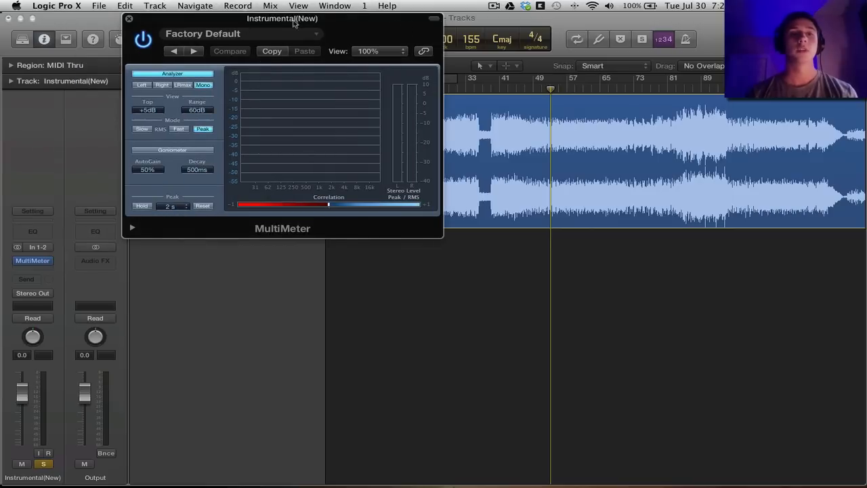
{"action": "left_click_drag", "start_coordinate": [282, 19], "coordinate": [343, 38]}
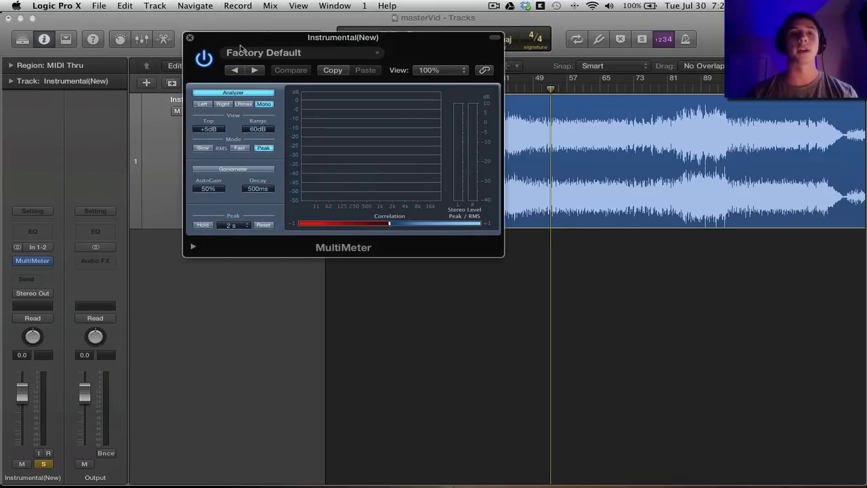
- Insert an Exciter in the second slot and move its window to the lower right
{"action": "left_click", "coordinate": [33, 260]}
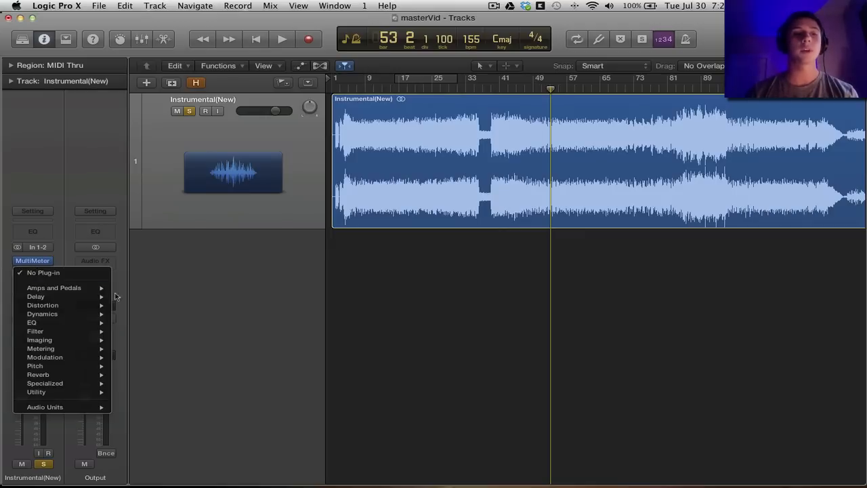
{"action": "mouse_move", "coordinate": [44, 383]}
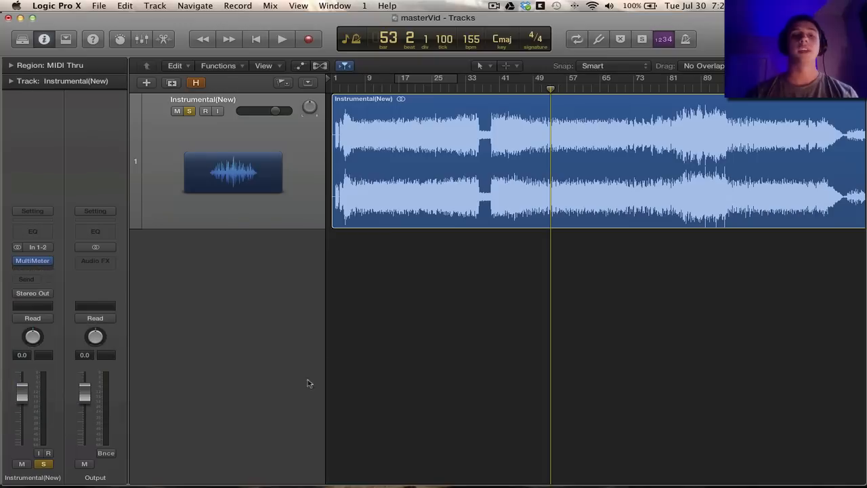
{"action": "left_click", "coordinate": [33, 266]}
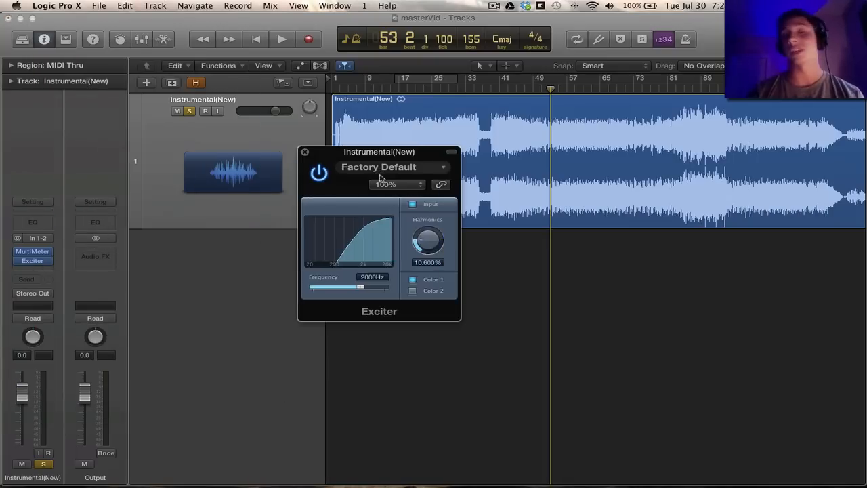
{"action": "left_click_drag", "start_coordinate": [379, 152], "coordinate": [407, 241]}
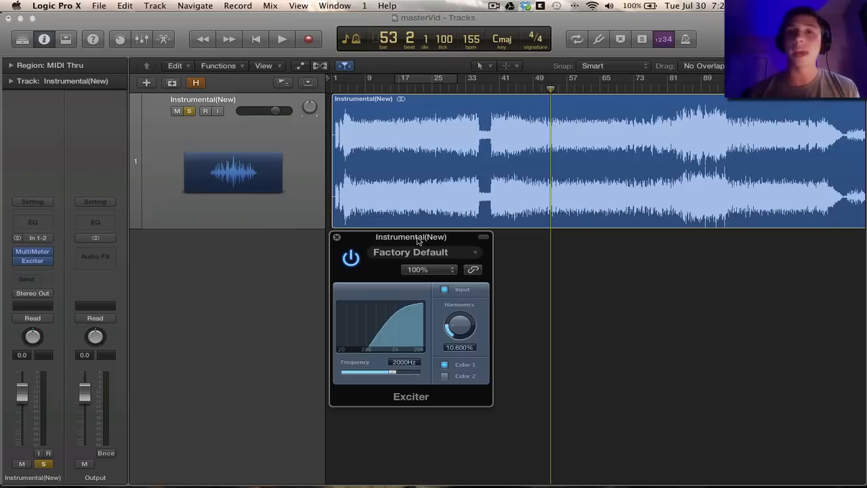
{"action": "left_click_drag", "start_coordinate": [410, 236], "coordinate": [485, 263]}
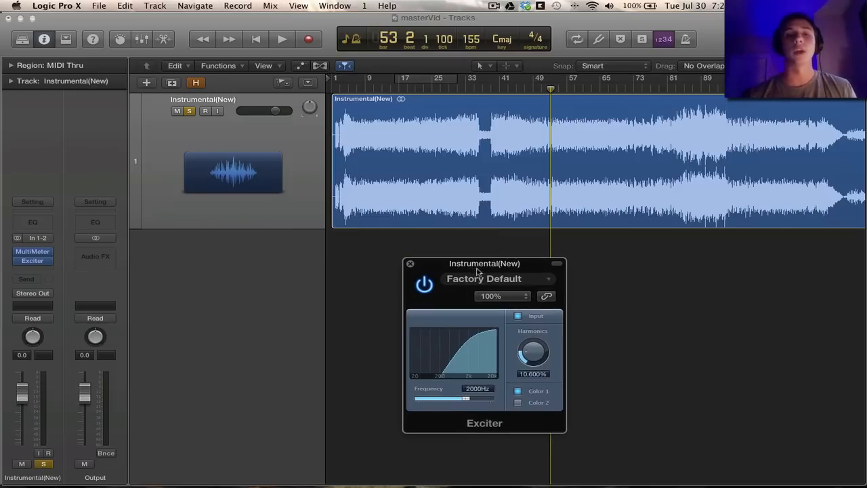
{"action": "left_click_drag", "start_coordinate": [485, 263], "coordinate": [664, 241]}
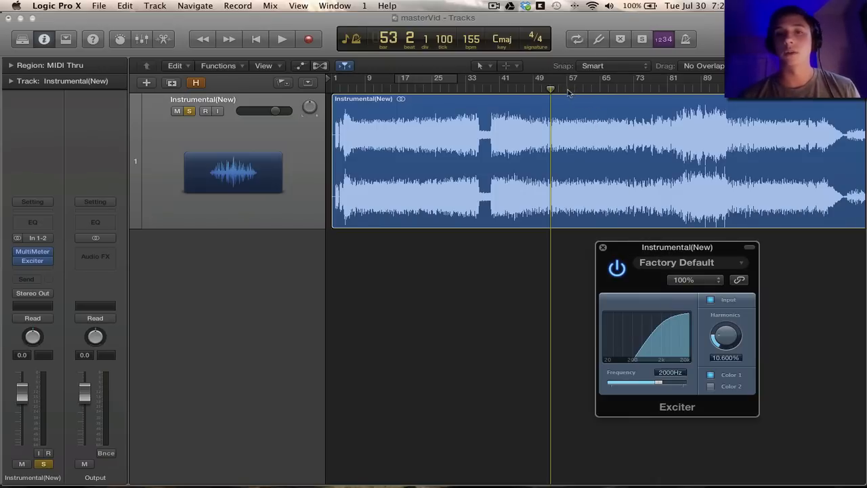
- During playback, set the Exciter near 3300 Hz with 14.6% harmonics and close it
{"action": "left_click", "coordinate": [278, 38]}
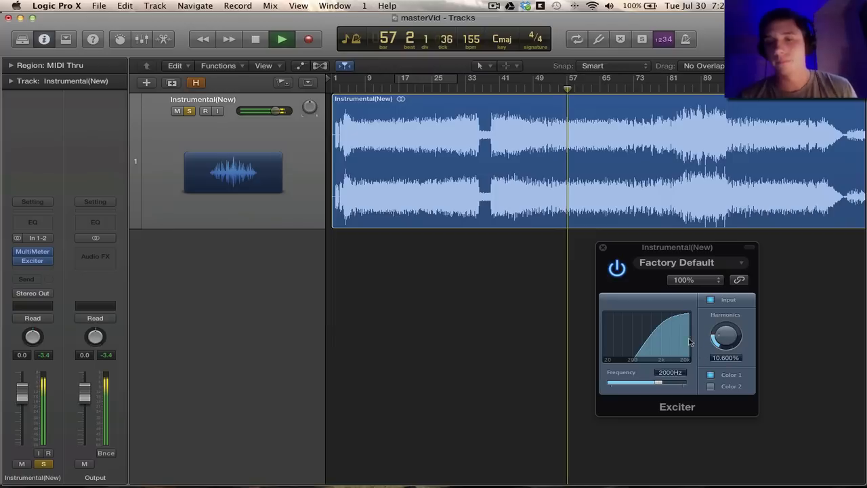
{"action": "left_click_drag", "start_coordinate": [662, 382], "coordinate": [635, 382]}
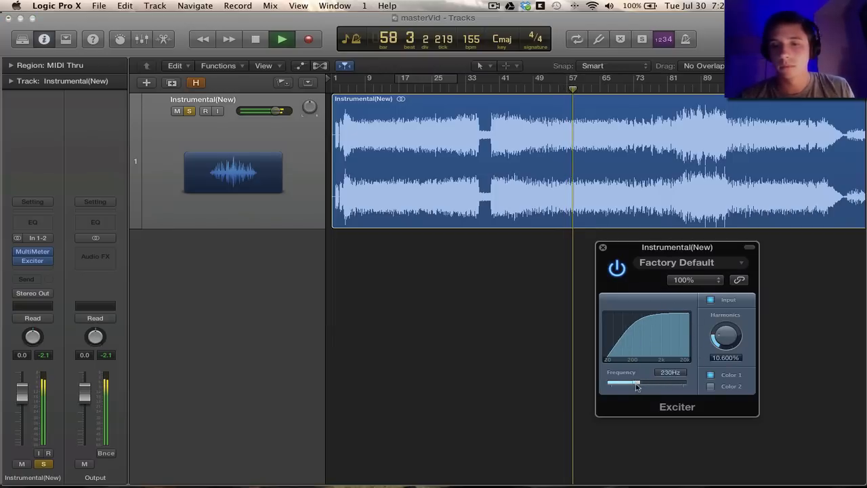
{"action": "left_click_drag", "start_coordinate": [634, 385], "coordinate": [661, 385]}
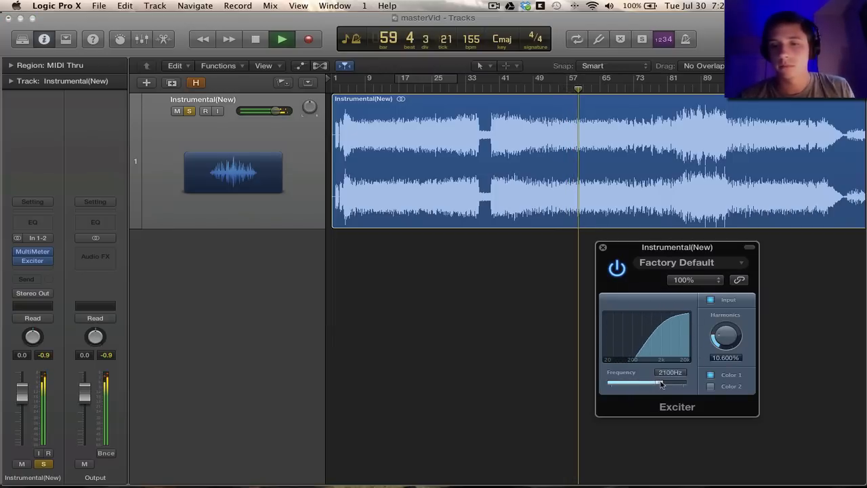
{"action": "left_click_drag", "start_coordinate": [662, 385], "coordinate": [684, 382]}
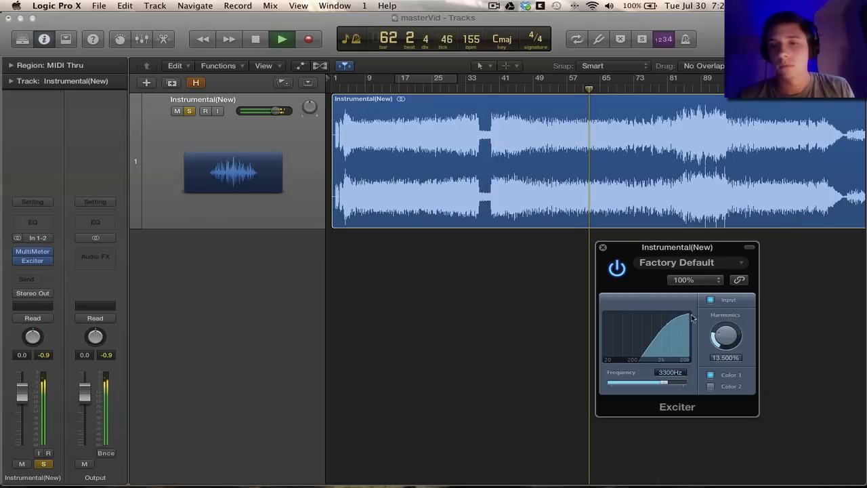
{"action": "left_click_drag", "start_coordinate": [726, 336], "coordinate": [726, 350]}
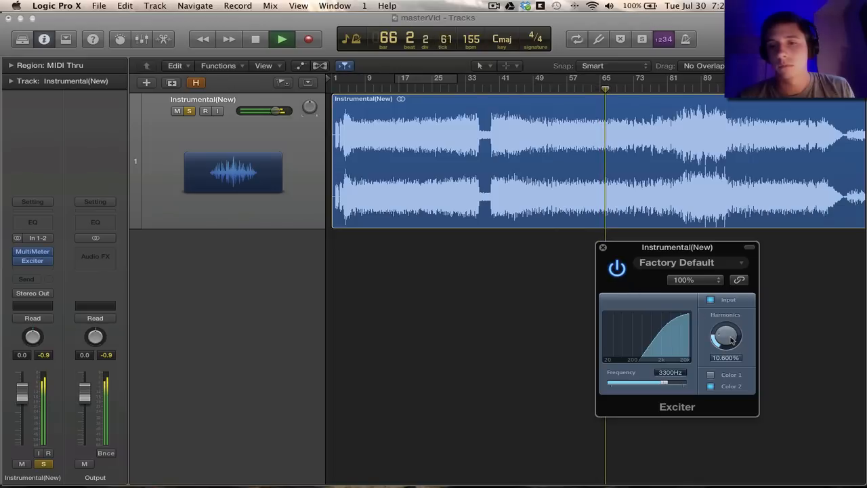
{"action": "left_click_drag", "start_coordinate": [726, 338], "coordinate": [727, 318]}
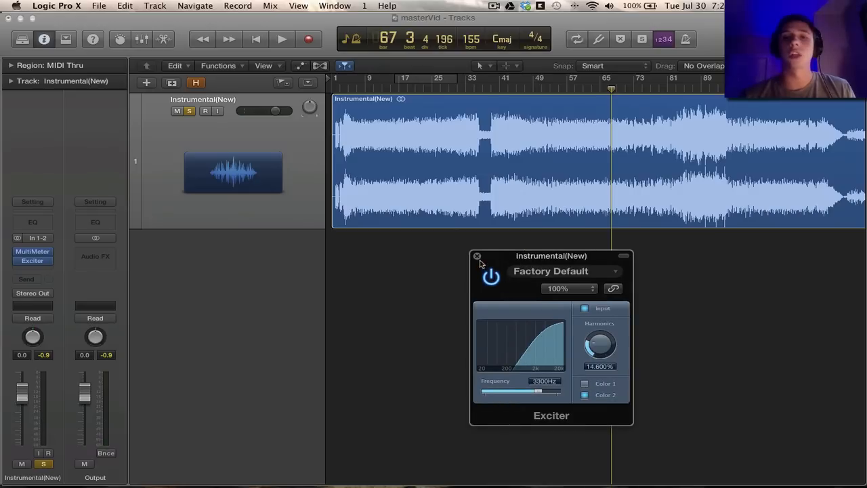
{"action": "left_click", "coordinate": [477, 256]}
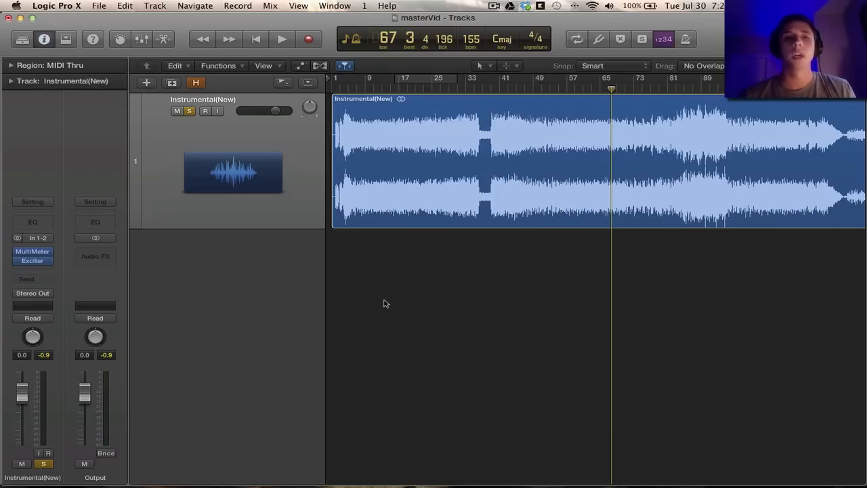
- Insert a stereo Linear Phase EQ in the third Audio FX slot
{"action": "left_click", "coordinate": [32, 260]}
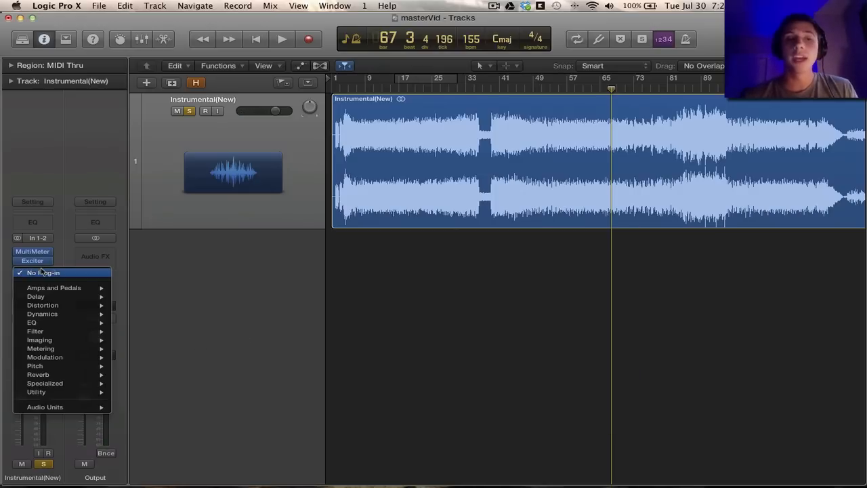
{"action": "mouse_move", "coordinate": [70, 314]}
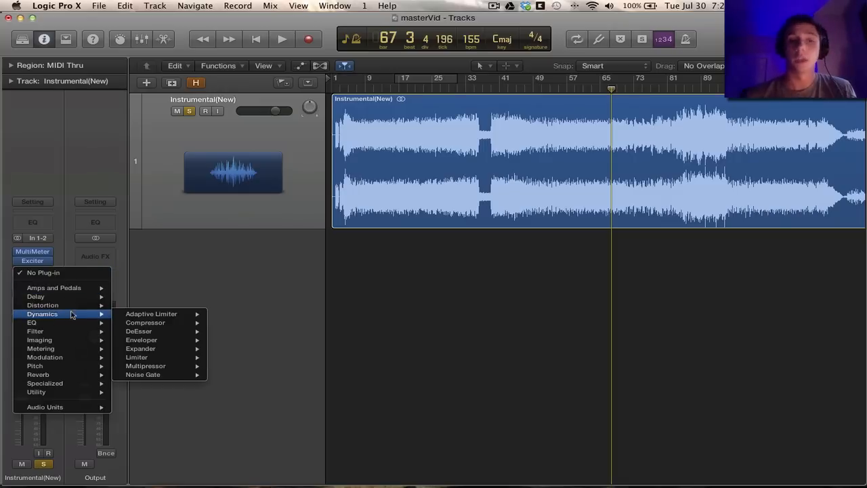
{"action": "mouse_move", "coordinate": [73, 305]}
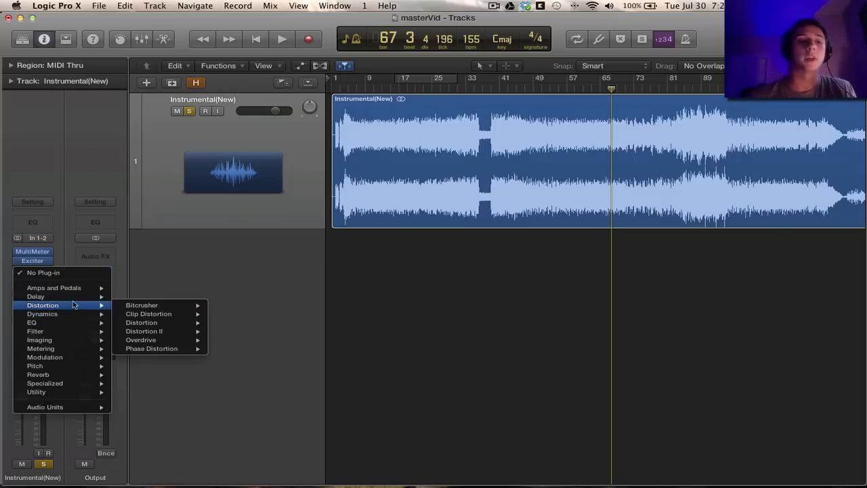
{"action": "mouse_move", "coordinate": [31, 322]}
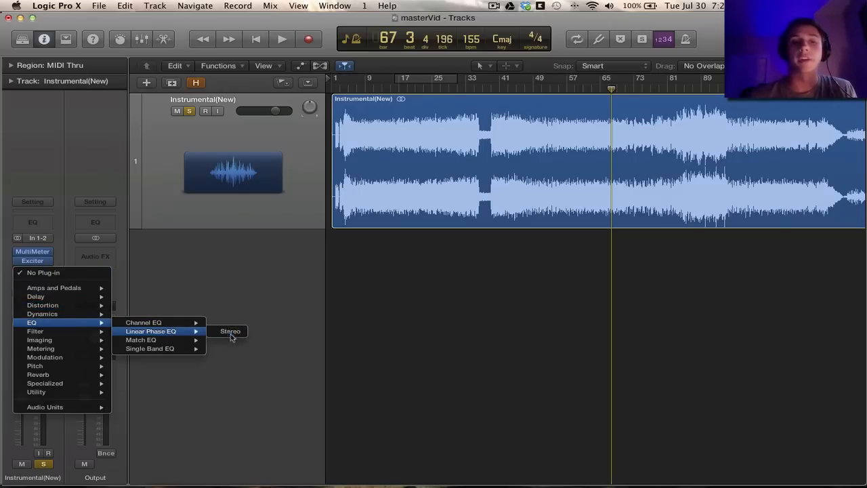
{"action": "left_click", "coordinate": [230, 331]}
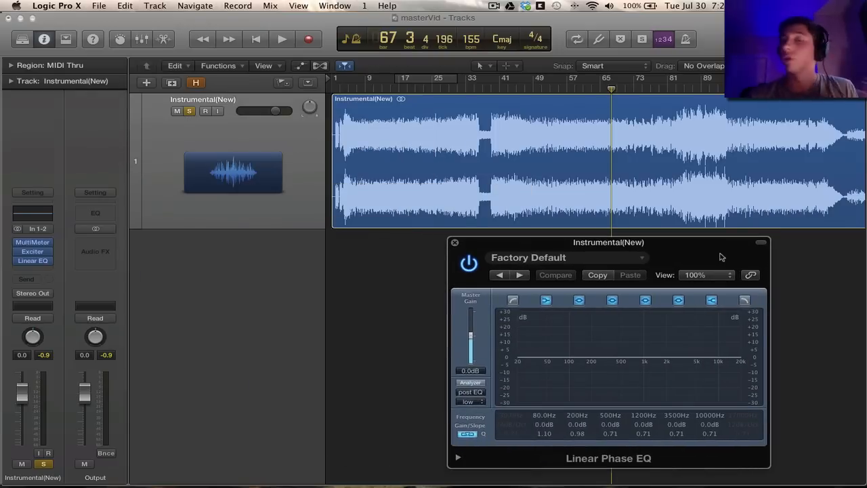
{"action": "mouse_move", "coordinate": [717, 265]}
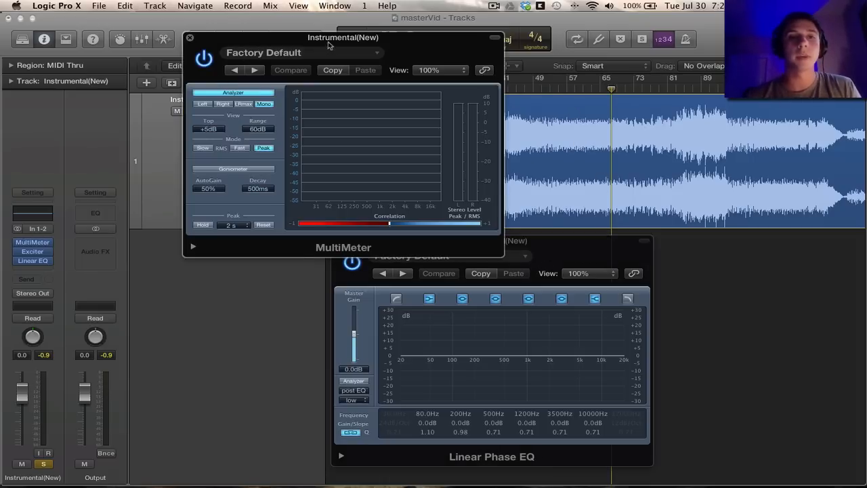
- With the MultiMeter moved upper left, play back and adjust the EQ's 200 Hz band
{"action": "left_click_drag", "start_coordinate": [342, 38], "coordinate": [214, 37]}
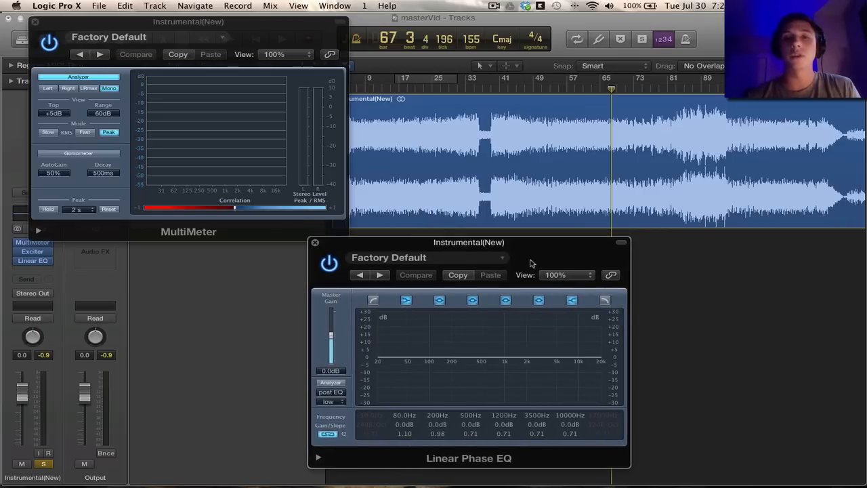
{"action": "left_click", "coordinate": [520, 428]}
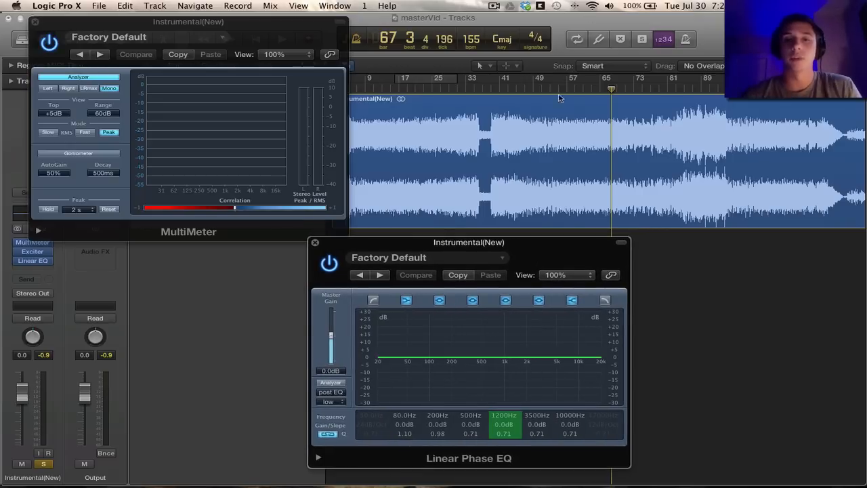
{"action": "mouse_move", "coordinate": [550, 91]}
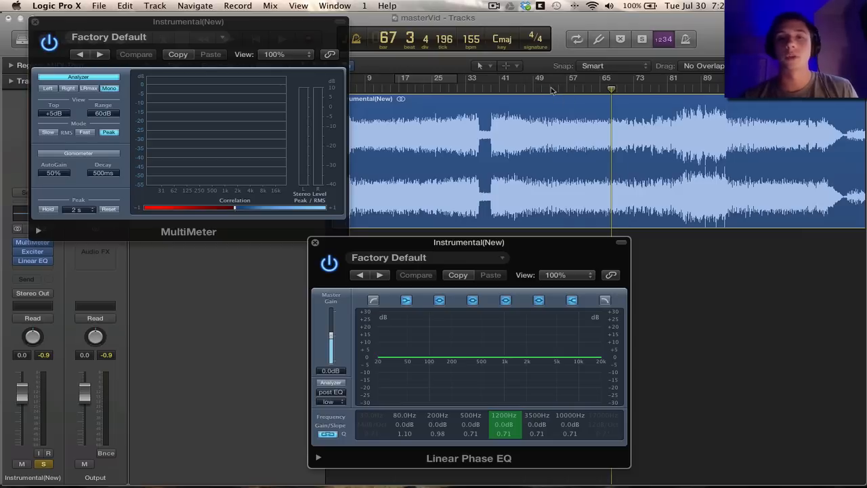
{"action": "left_click", "coordinate": [401, 88]}
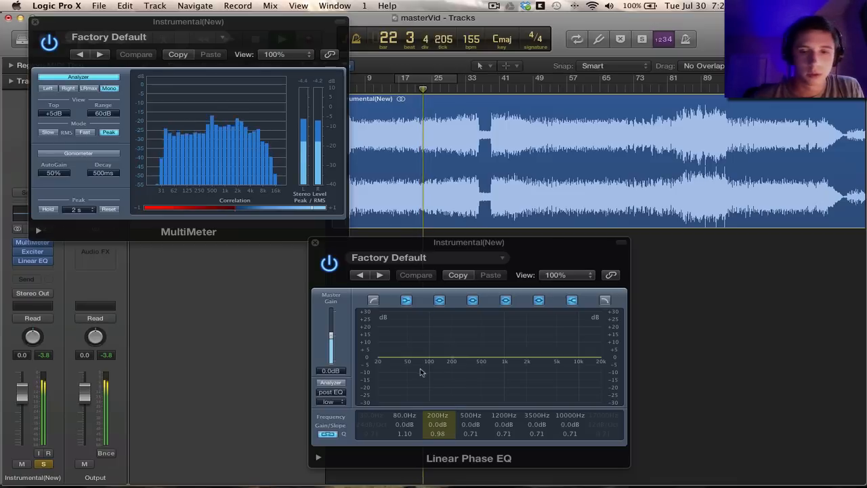
{"action": "left_click_drag", "start_coordinate": [439, 361], "coordinate": [454, 358]}
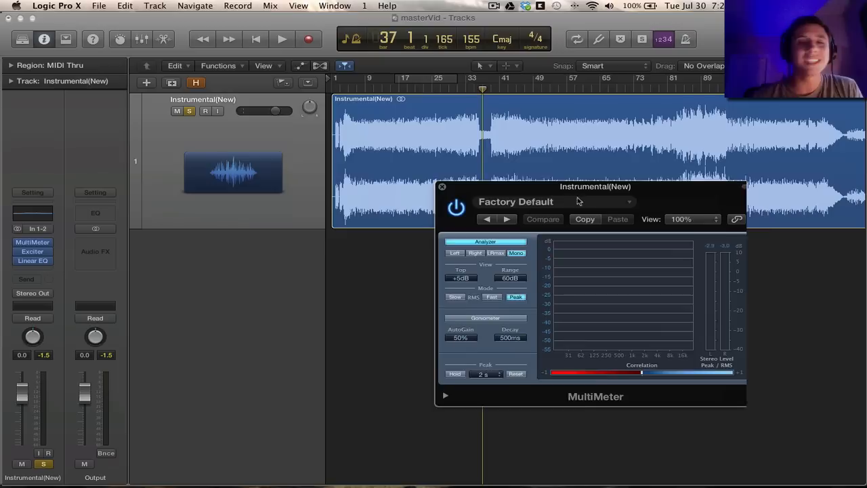
- Reopen the first MultiMeter, reposition its window, then close it again
{"action": "left_click", "coordinate": [442, 187]}
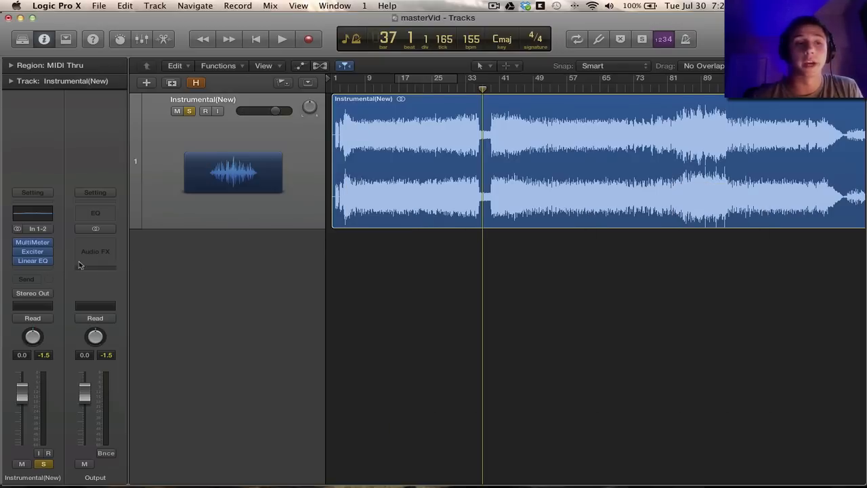
{"action": "left_click", "coordinate": [33, 241]}
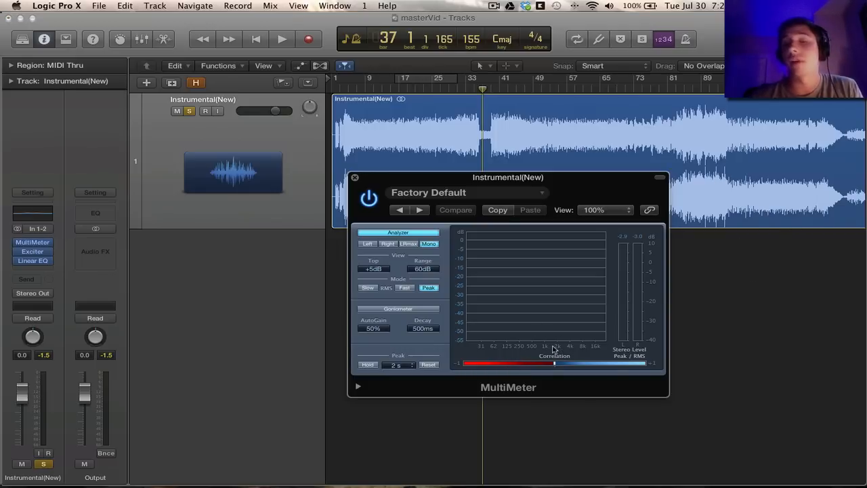
{"action": "left_click_drag", "start_coordinate": [508, 176], "coordinate": [363, 211]}
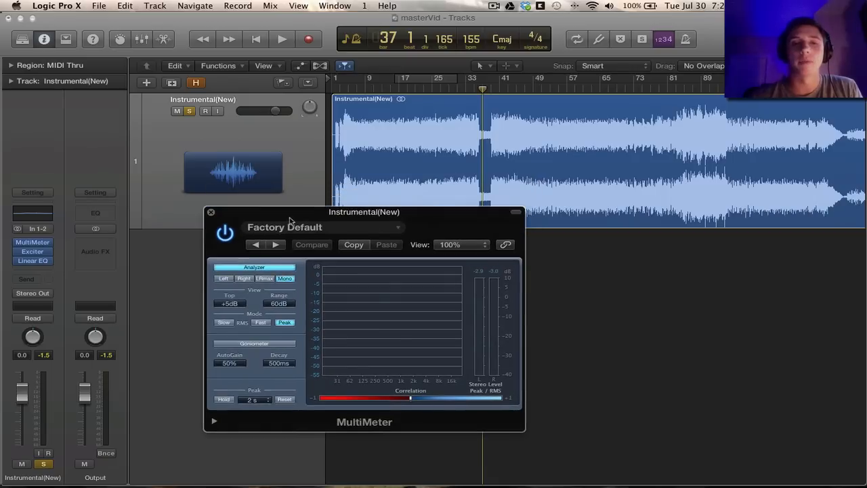
{"action": "left_click_drag", "start_coordinate": [363, 211], "coordinate": [439, 183]}
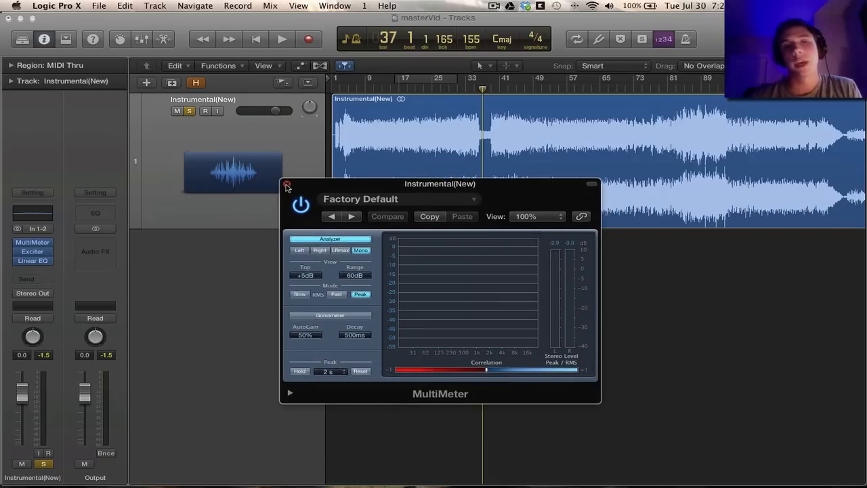
{"action": "left_click", "coordinate": [287, 187]}
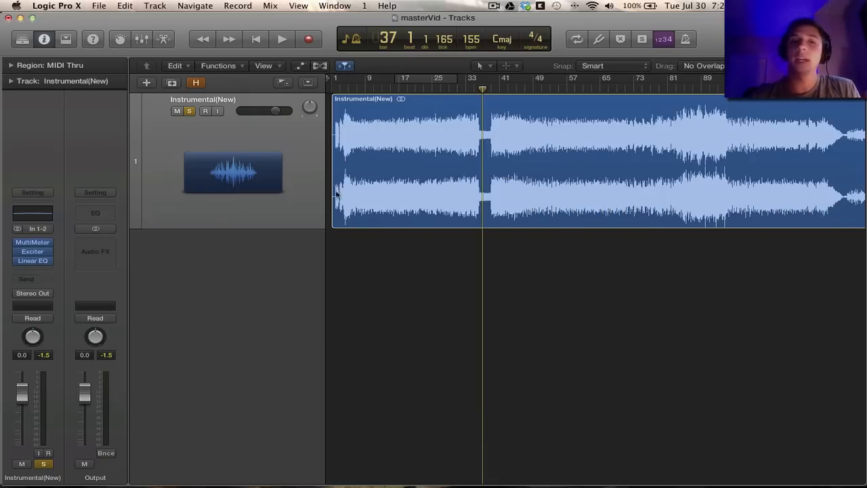
{"action": "mouse_move", "coordinate": [312, 290]}
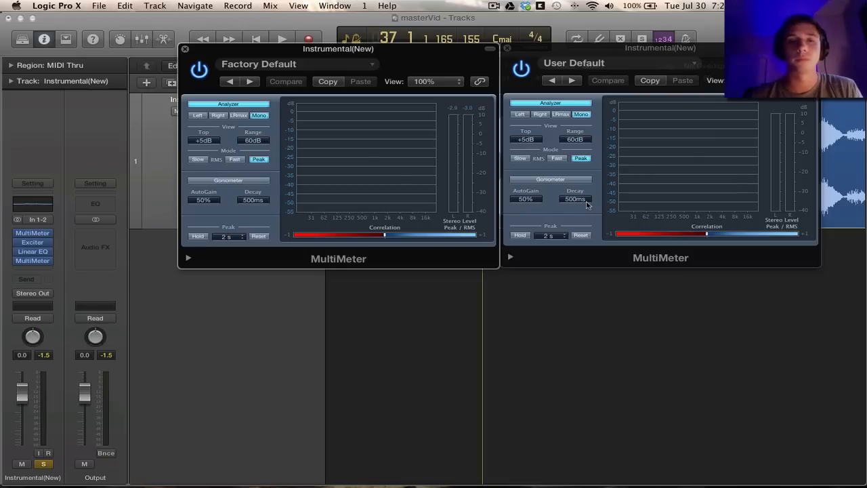
- Play back to compare both MultiMeter readings, stop, and close the meter window
{"action": "left_click", "coordinate": [292, 35]}
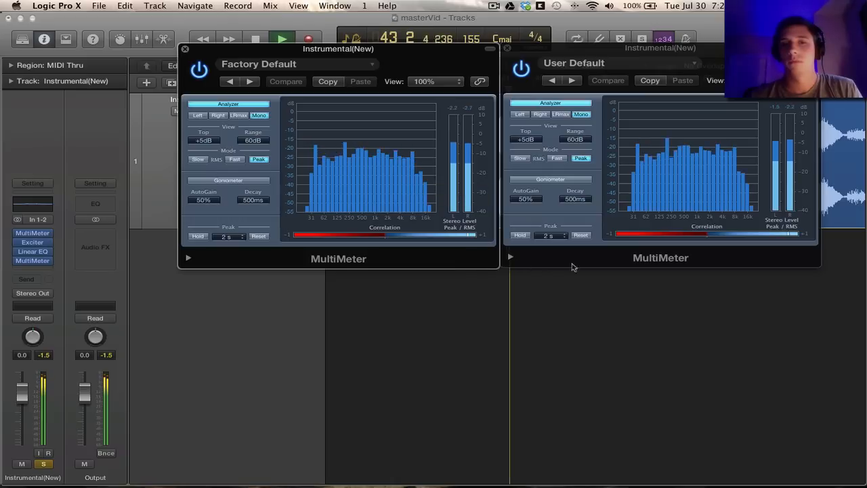
{"action": "left_click", "coordinate": [277, 36]}
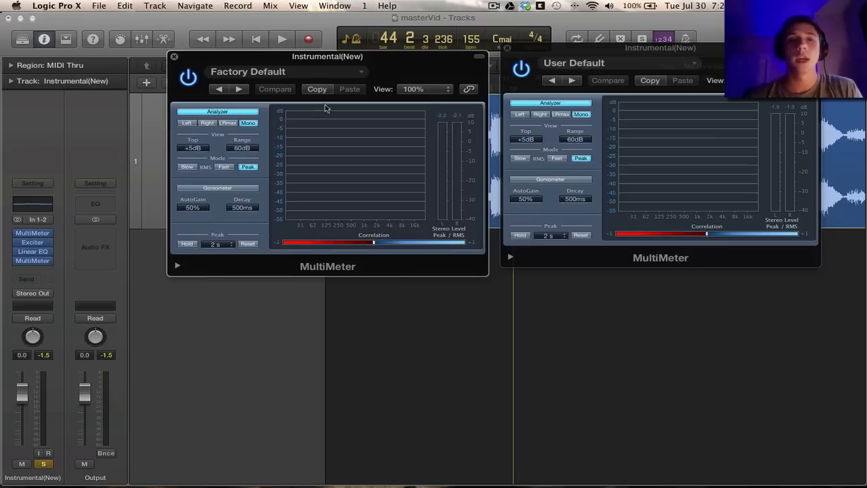
{"action": "mouse_move", "coordinate": [246, 61]}
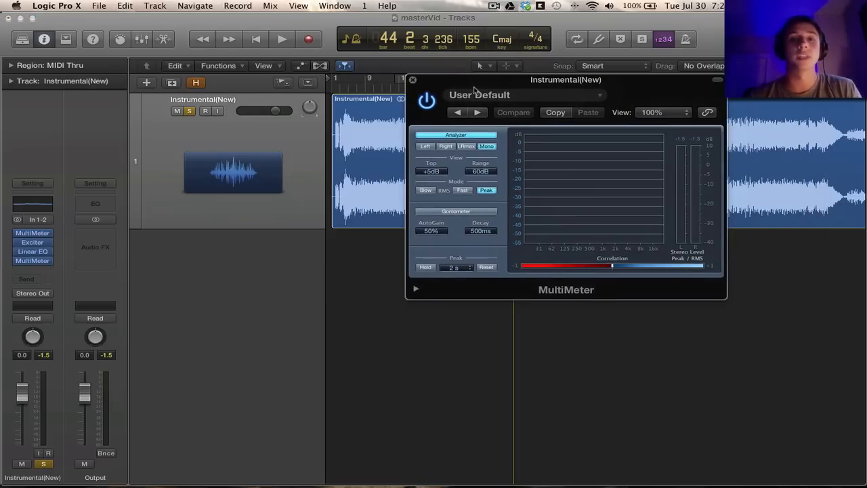
{"action": "left_click", "coordinate": [412, 80]}
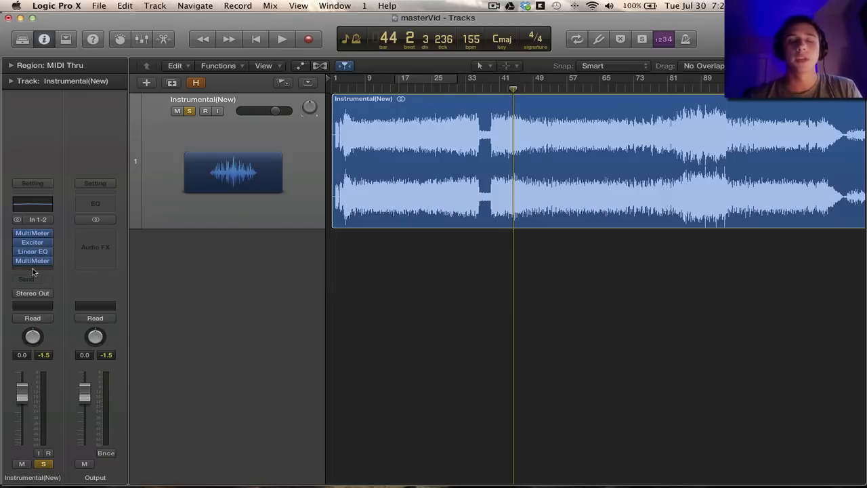
{"action": "mouse_move", "coordinate": [35, 271]}
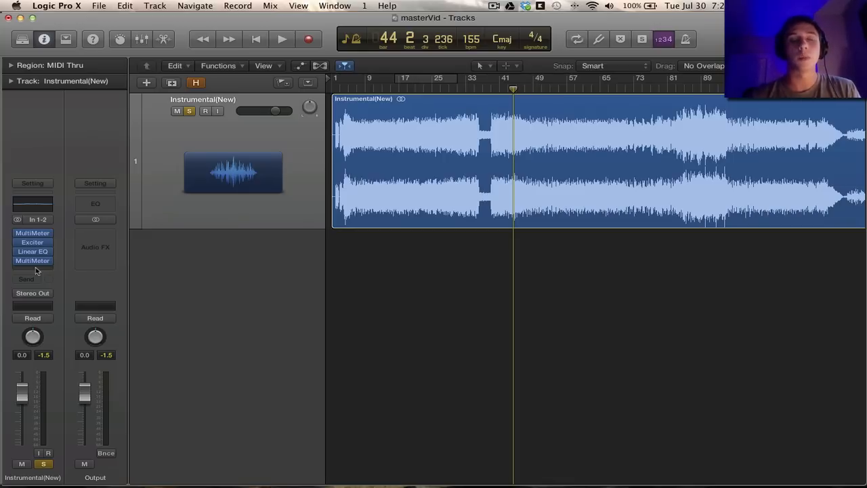
- Bring up the plug-in list for the empty slot after the second MultiMeter
{"action": "left_click", "coordinate": [33, 260]}
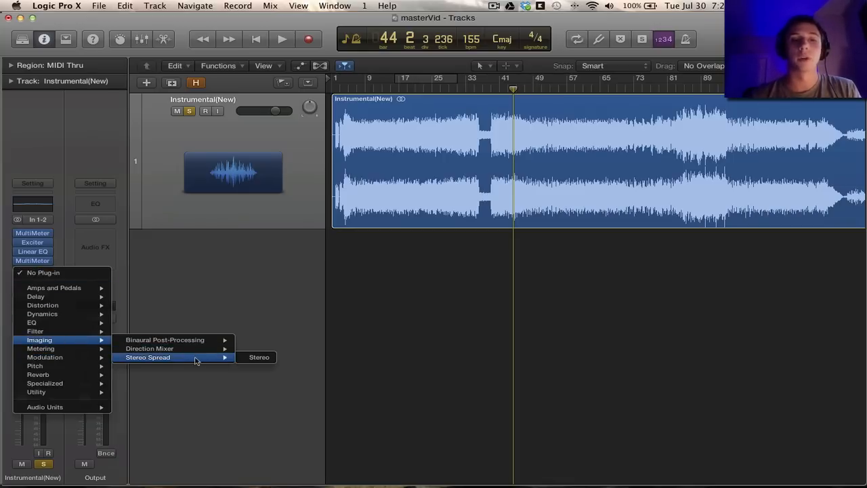
- Insert Stereo Spread as the fifth effect, move its window below the track, stop playback
{"action": "left_click", "coordinate": [257, 357]}
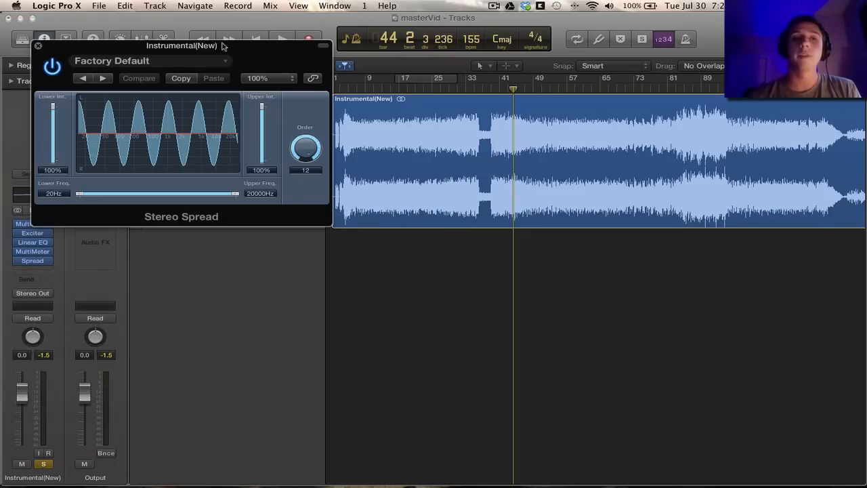
{"action": "left_click_drag", "start_coordinate": [182, 46], "coordinate": [592, 215]}
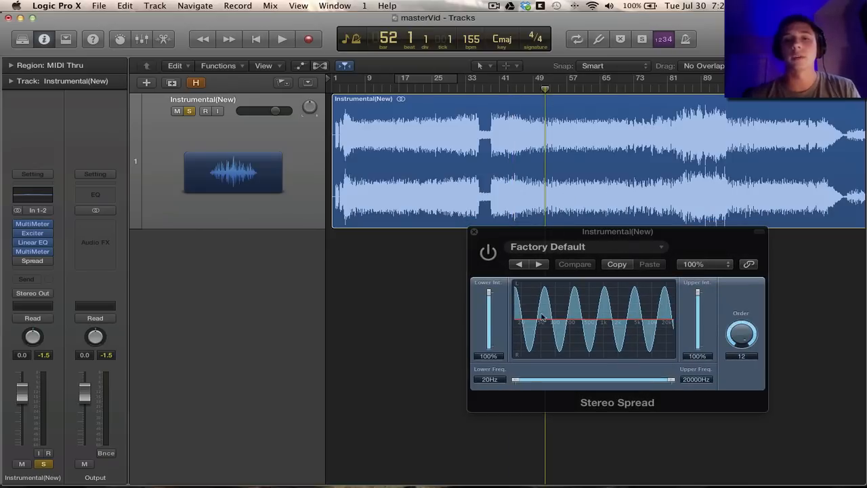
{"action": "left_click", "coordinate": [276, 38]}
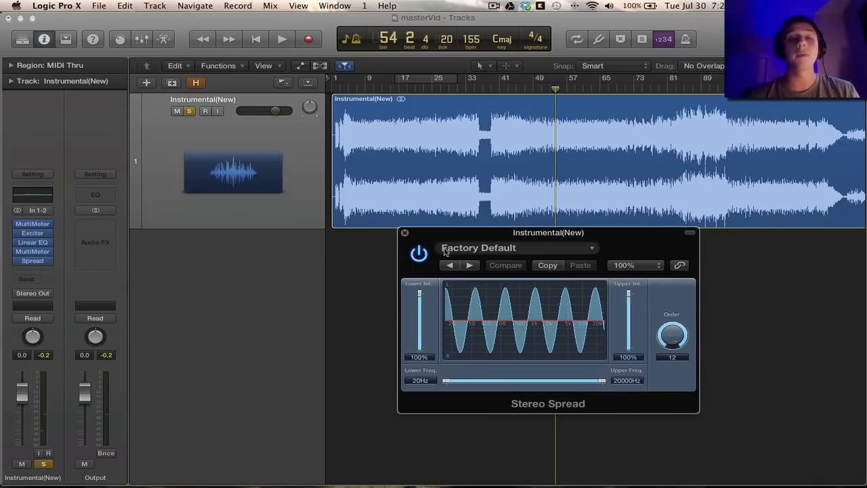
{"action": "left_click_drag", "start_coordinate": [547, 233], "coordinate": [475, 241]}
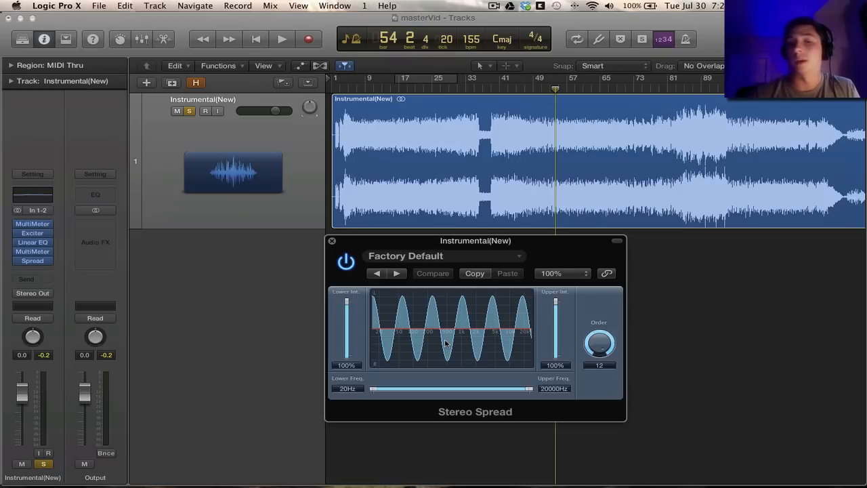
{"action": "mouse_move", "coordinate": [428, 412]}
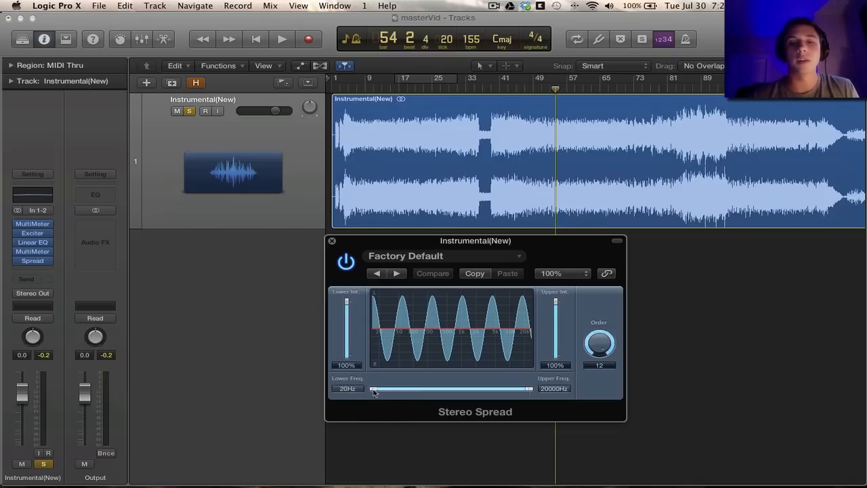
- Set Stereo Spread to 160–4100 Hz with both intensities lowered to about 10–15%
{"action": "left_click_drag", "start_coordinate": [373, 388], "coordinate": [420, 387]}
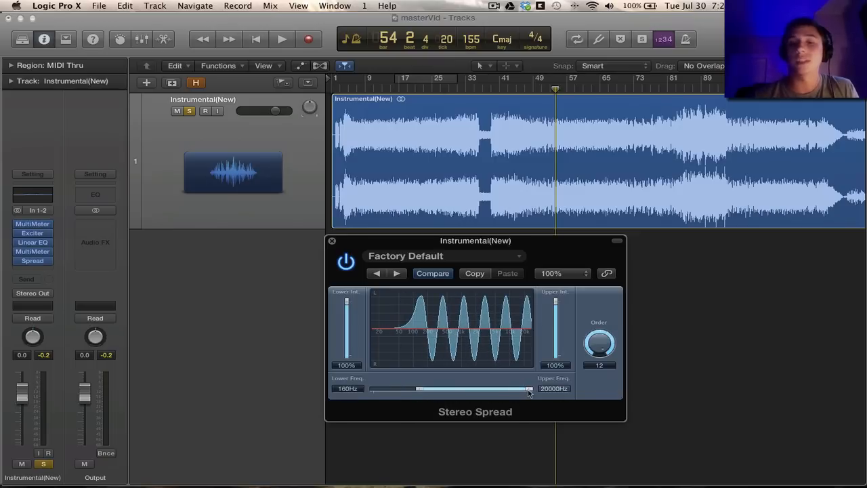
{"action": "left_click_drag", "start_coordinate": [528, 388], "coordinate": [477, 387]}
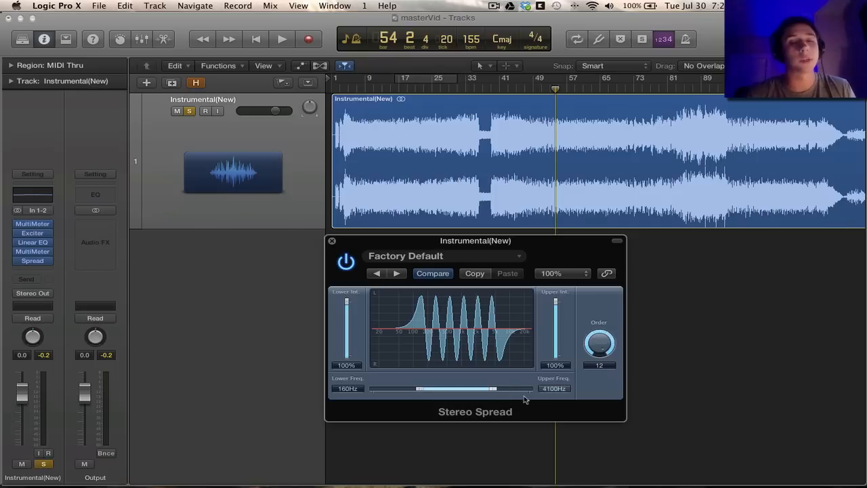
{"action": "left_click_drag", "start_coordinate": [555, 312], "coordinate": [555, 322]}
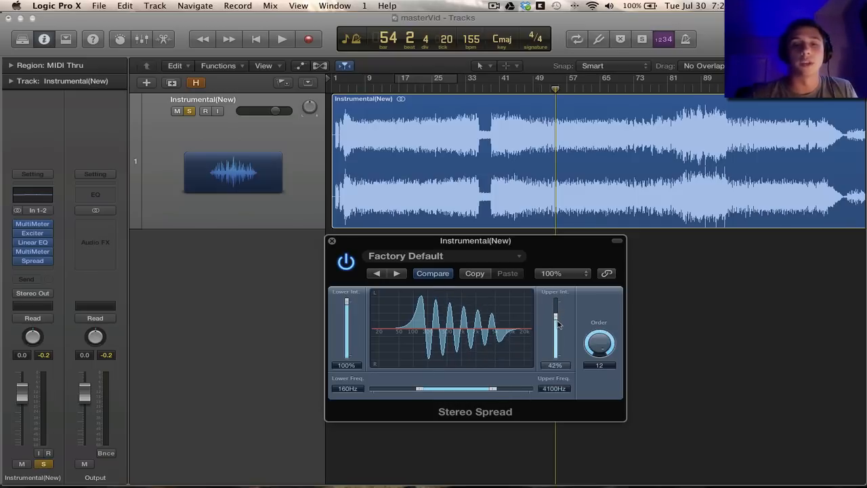
{"action": "left_click_drag", "start_coordinate": [555, 314], "coordinate": [554, 341]}
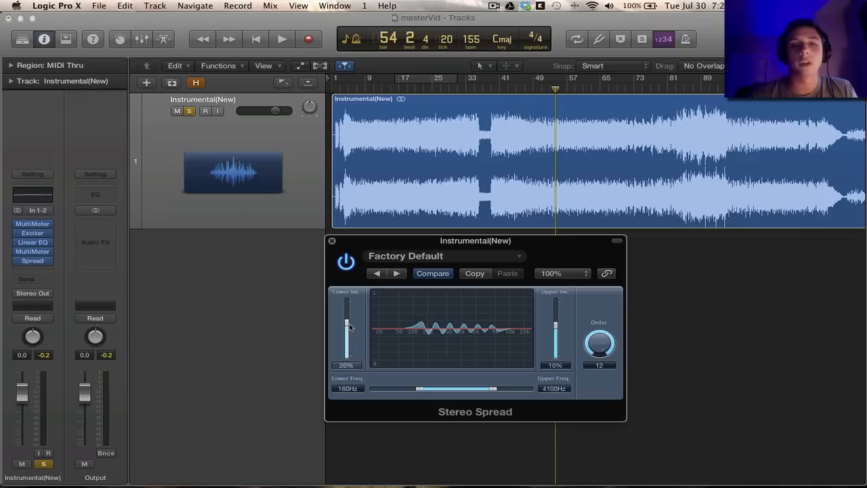
{"action": "left_click_drag", "start_coordinate": [347, 325], "coordinate": [346, 332]}
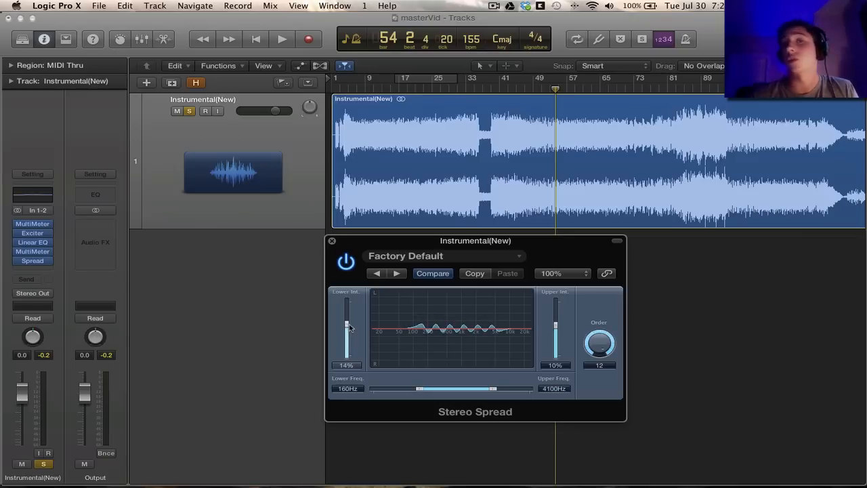
{"action": "left_click_drag", "start_coordinate": [475, 242], "coordinate": [416, 240]}
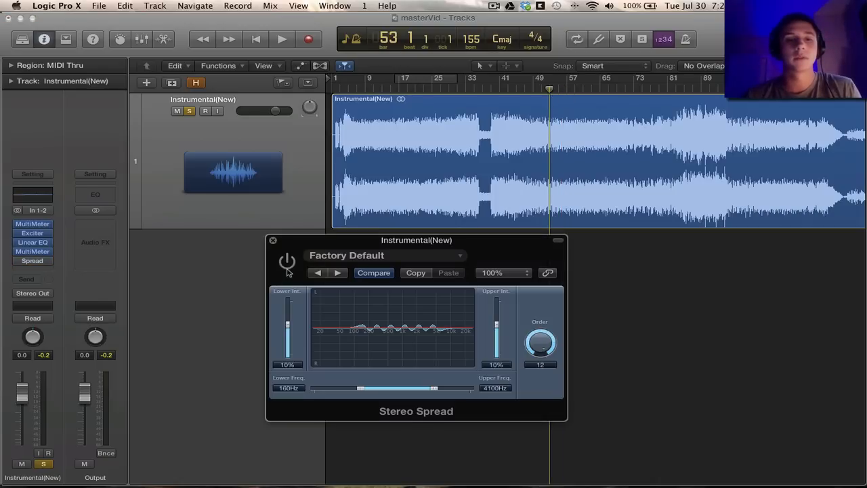
- Audition playback while bypassing Stereo Spread at 10% intensities, then close its window
{"action": "left_click_drag", "start_coordinate": [416, 240], "coordinate": [488, 250]}
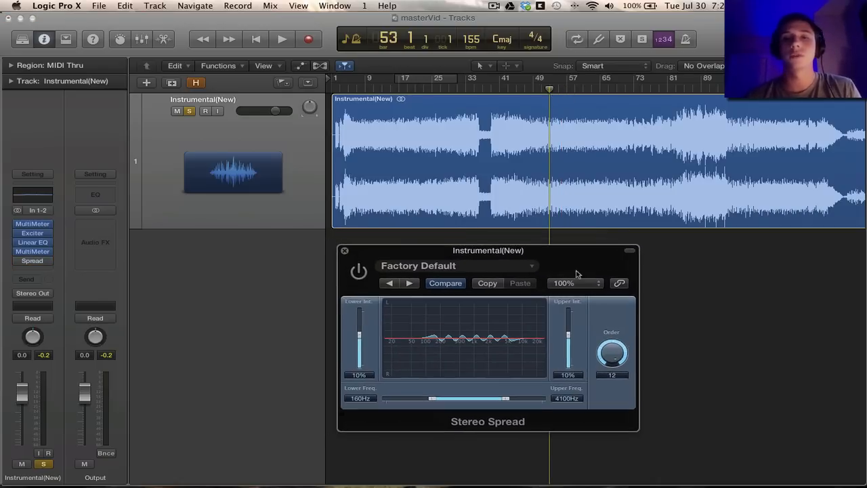
{"action": "left_click", "coordinate": [276, 38]}
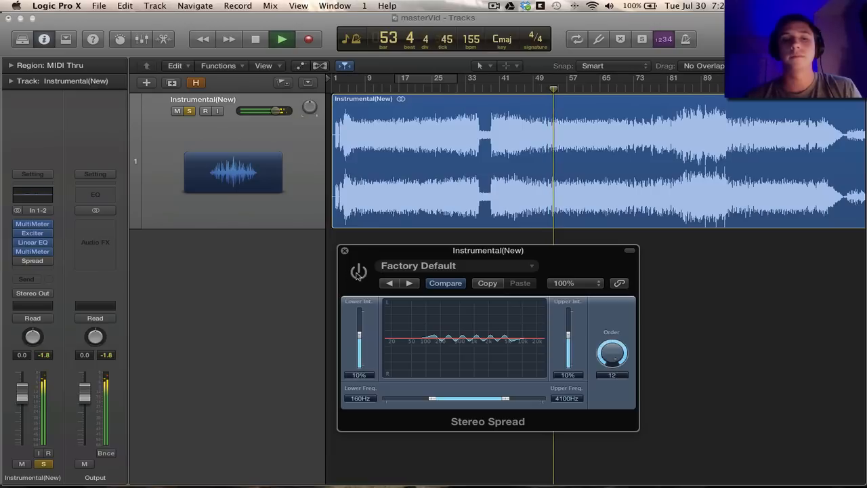
{"action": "left_click", "coordinate": [357, 271]}
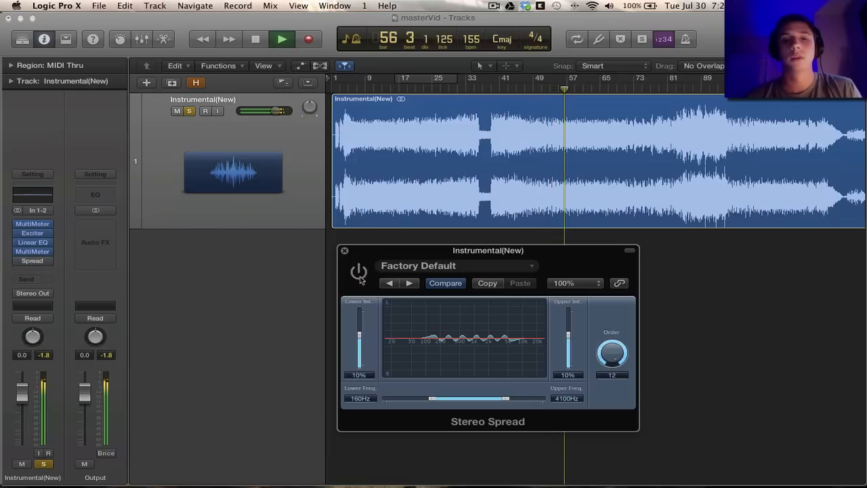
{"action": "left_click_drag", "start_coordinate": [488, 249], "coordinate": [519, 255]}
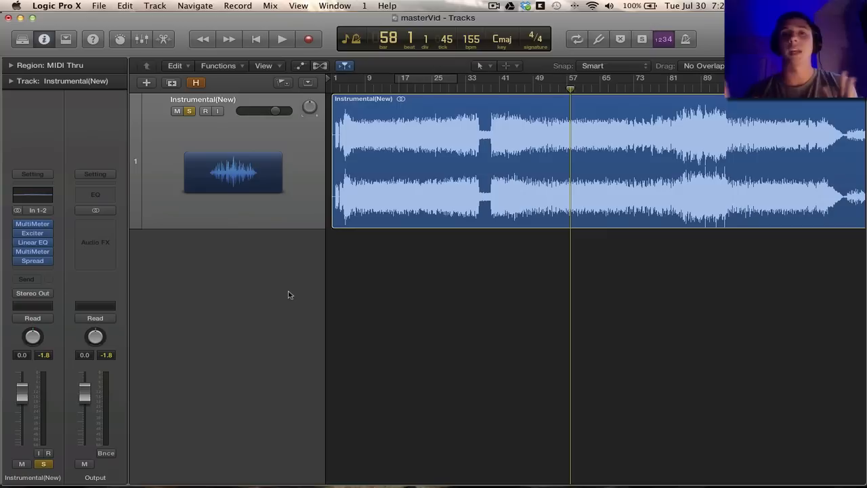
{"action": "mouse_move", "coordinate": [256, 277]}
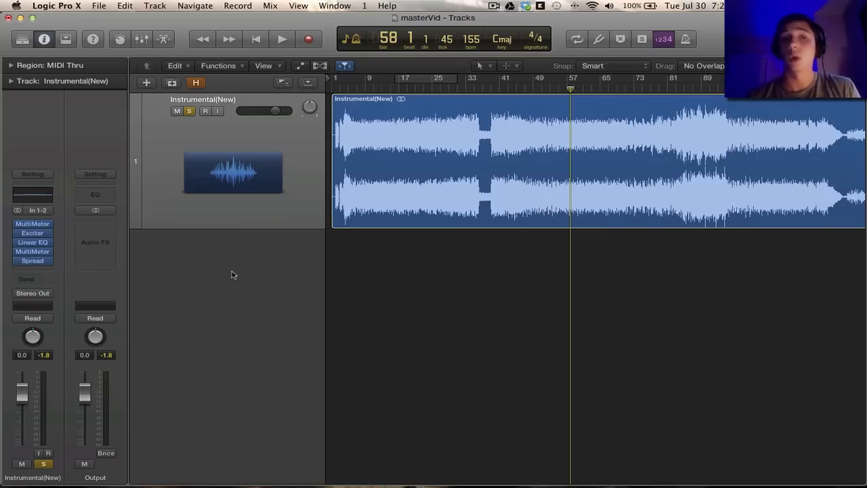
{"action": "mouse_move", "coordinate": [40, 269]}
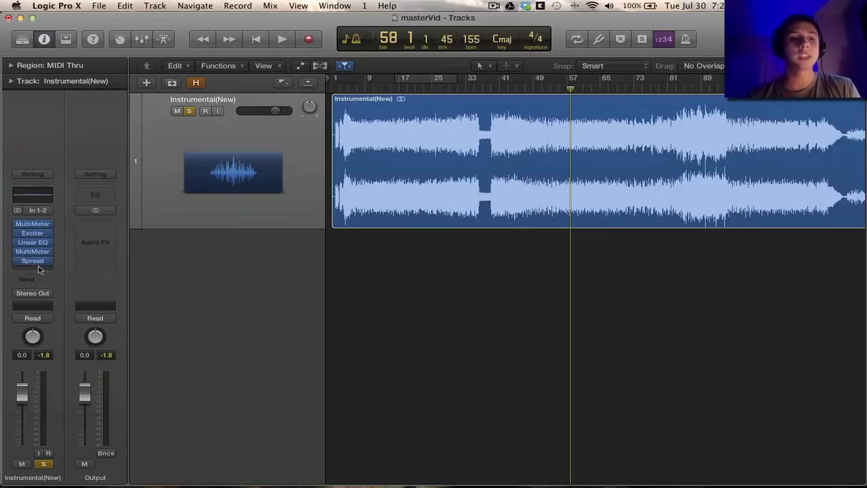
- Insert a stereo Multipressor from Dynamics into the next empty Audio FX slot
{"action": "left_click", "coordinate": [32, 260]}
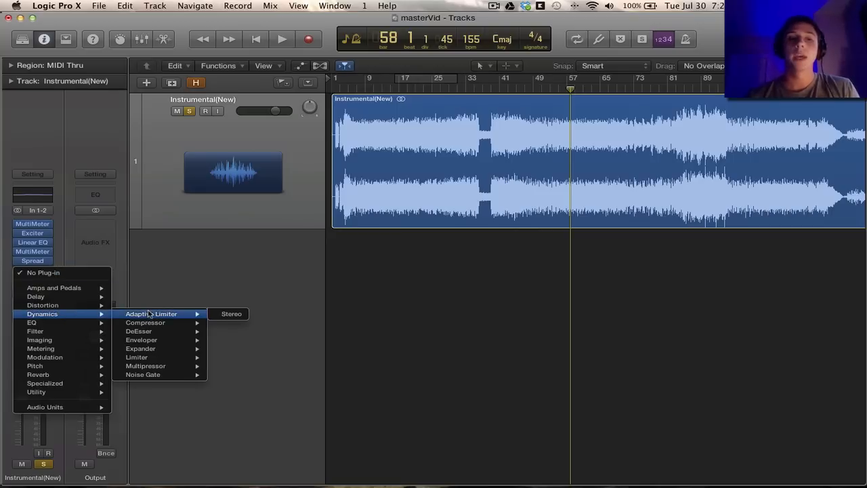
{"action": "mouse_move", "coordinate": [136, 357]}
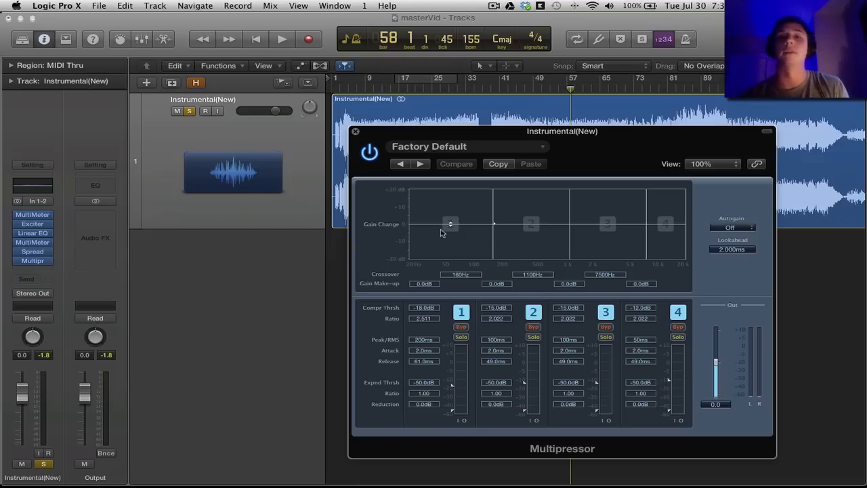
{"action": "mouse_move", "coordinate": [475, 252]}
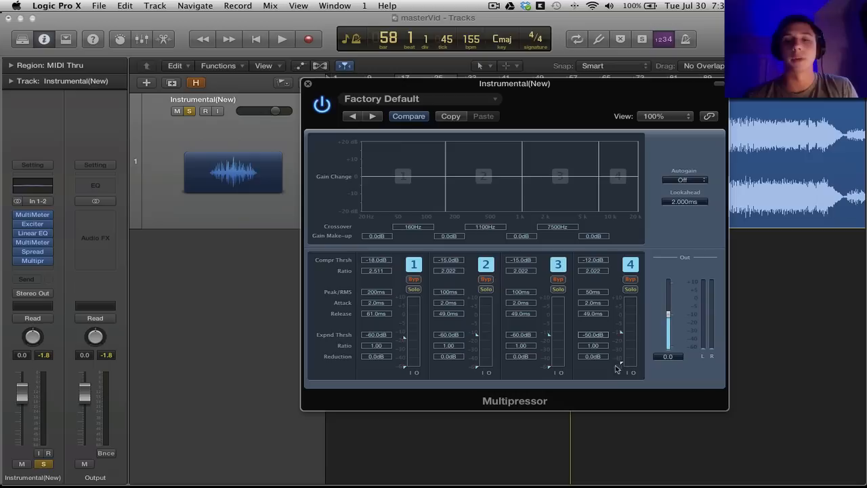
{"action": "mouse_move", "coordinate": [430, 329]}
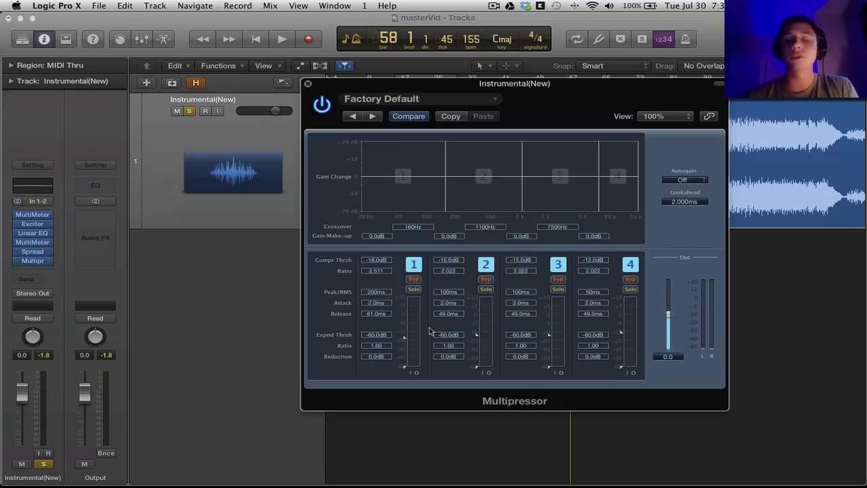
{"action": "mouse_move", "coordinate": [434, 330]}
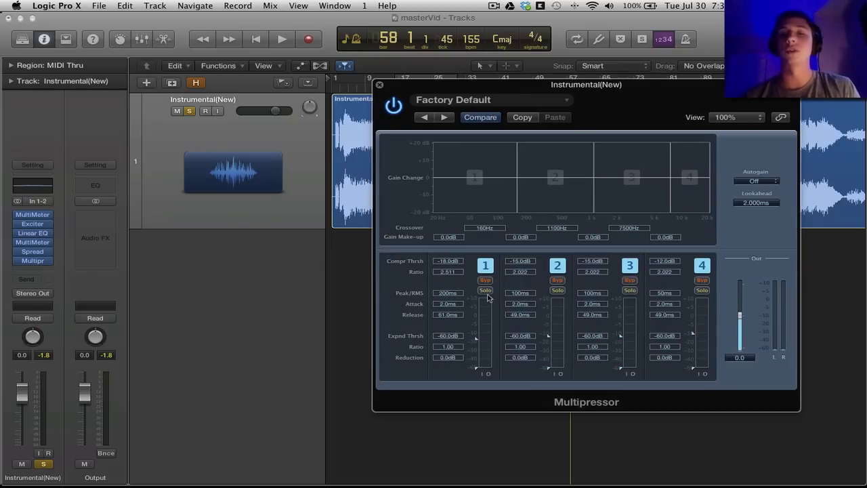
- Solo Multipressor band 1 to hear the lowest band alone and move the window right
{"action": "left_click", "coordinate": [485, 290]}
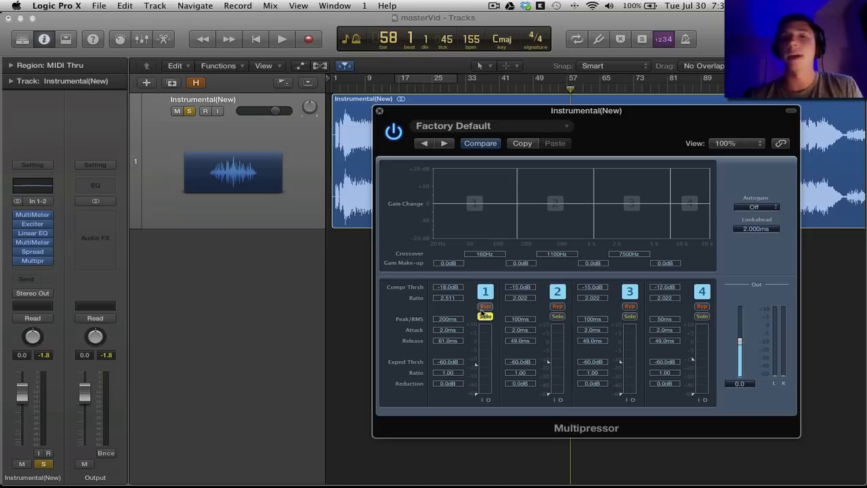
{"action": "left_click", "coordinate": [482, 315]}
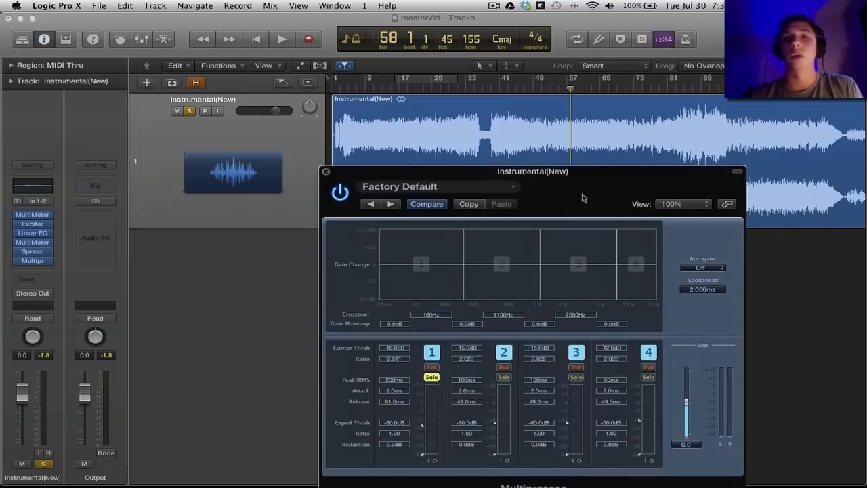
{"action": "left_click_drag", "start_coordinate": [533, 171], "coordinate": [632, 100]}
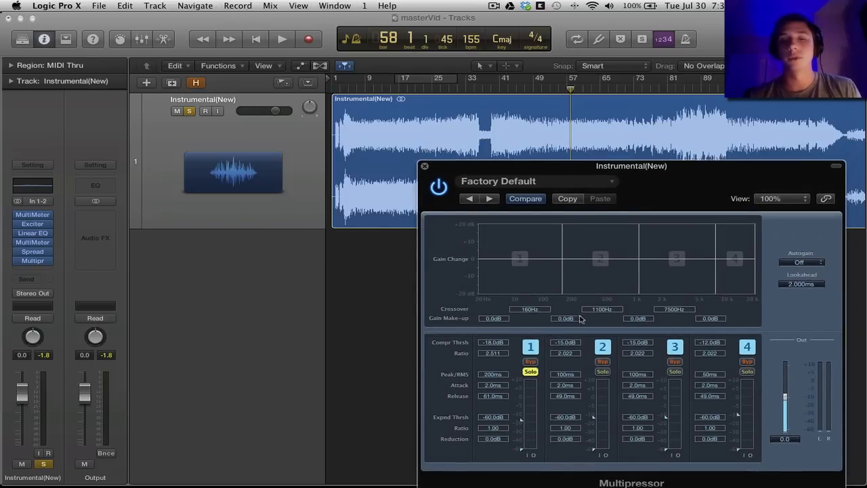
- Lower band 1's compression threshold to about -28 dB during playback, then solo band 2
{"action": "left_click", "coordinate": [277, 36]}
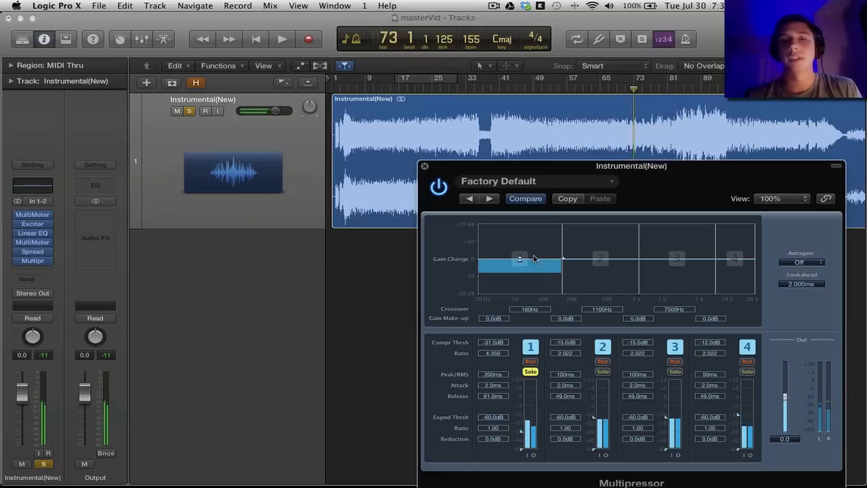
{"action": "left_click", "coordinate": [277, 38]}
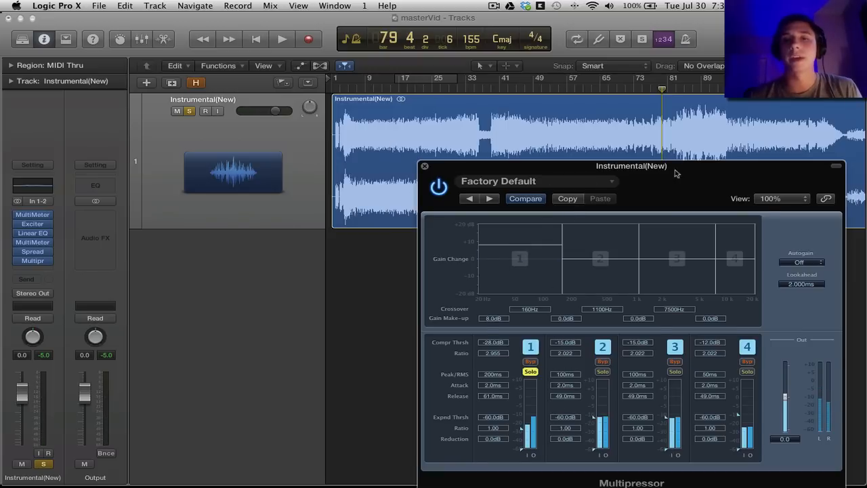
{"action": "left_click_drag", "start_coordinate": [632, 165], "coordinate": [509, 171]}
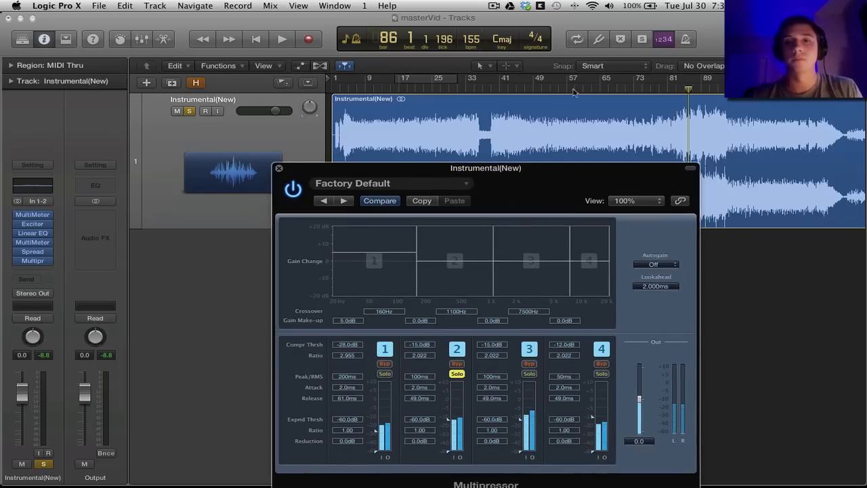
- Set band 2's threshold near -29 dB, raise its ratio and add make-up gain
{"action": "left_click", "coordinate": [277, 37]}
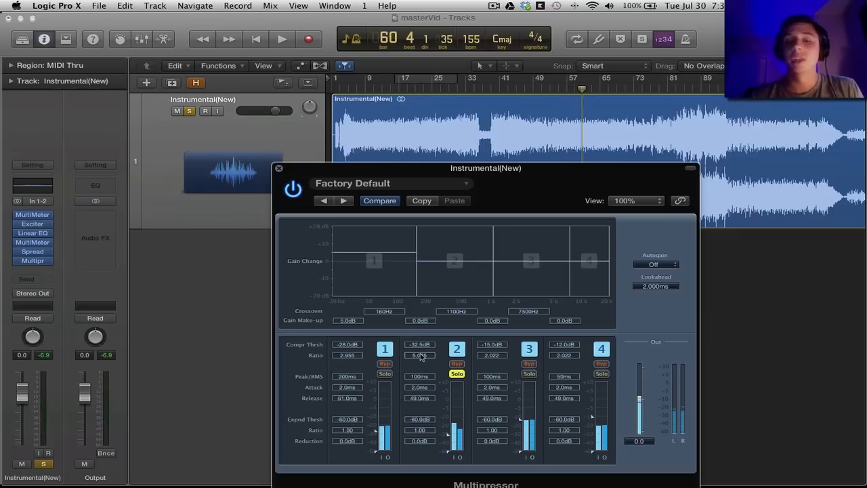
{"action": "left_click", "coordinate": [279, 38]}
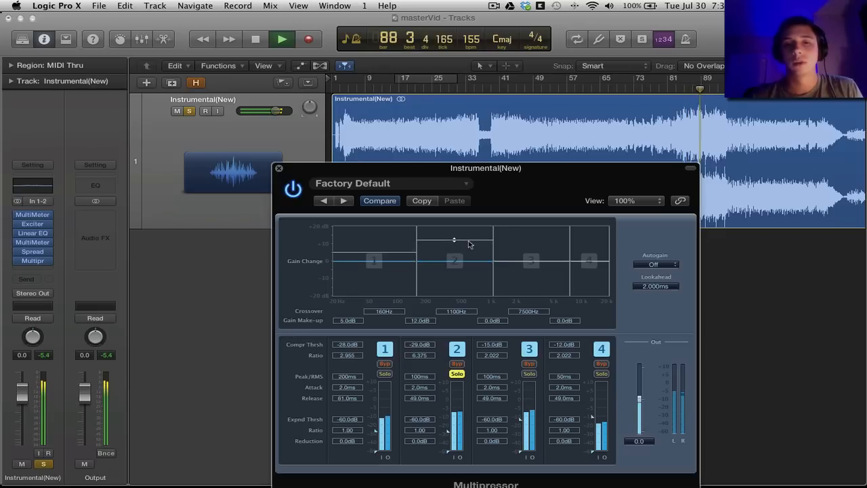
{"action": "left_click", "coordinate": [454, 260]}
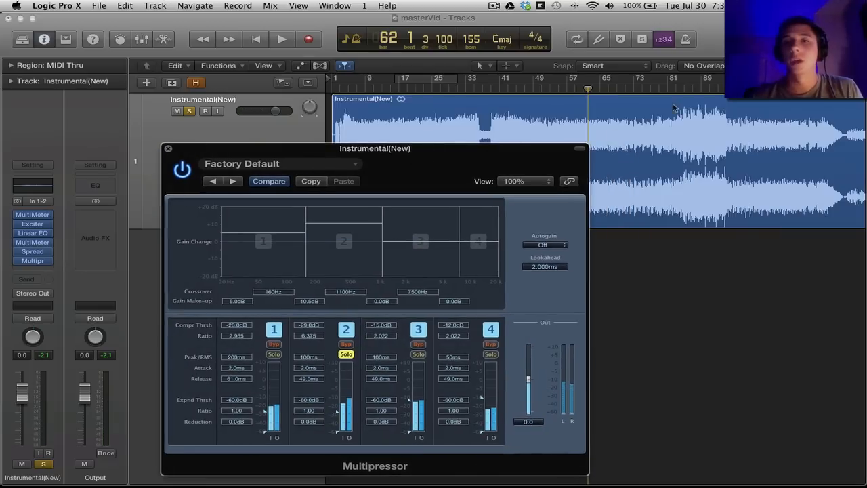
{"action": "mouse_move", "coordinate": [702, 151]}
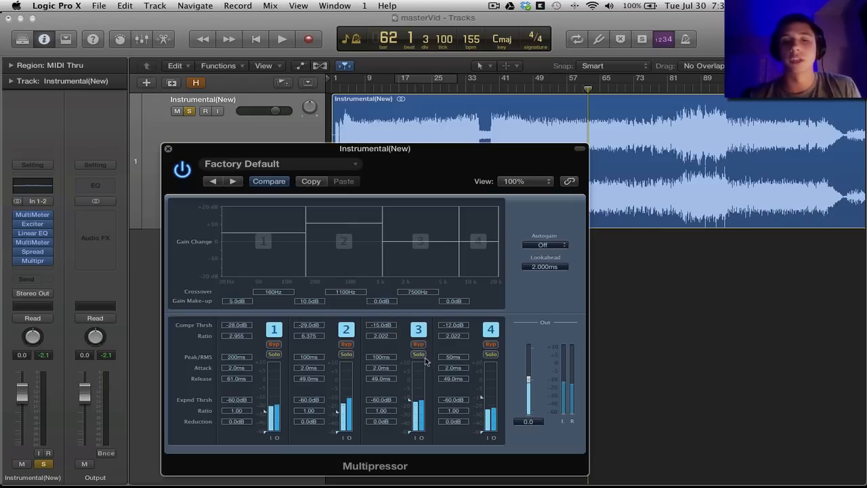
- Solo band 3 and raise its Gain Make-up value
{"action": "left_click", "coordinate": [276, 38]}
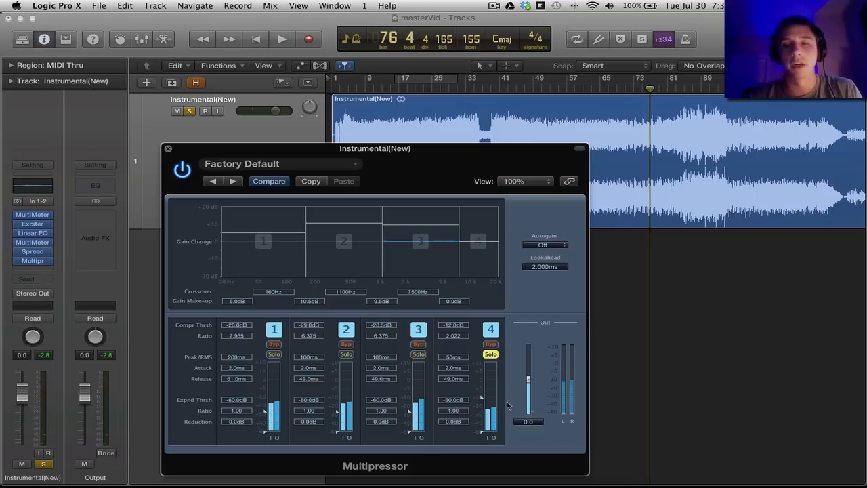
- Lower band 4's threshold to around -34 dB and unsolo it so all bands play
{"action": "left_click", "coordinate": [279, 38]}
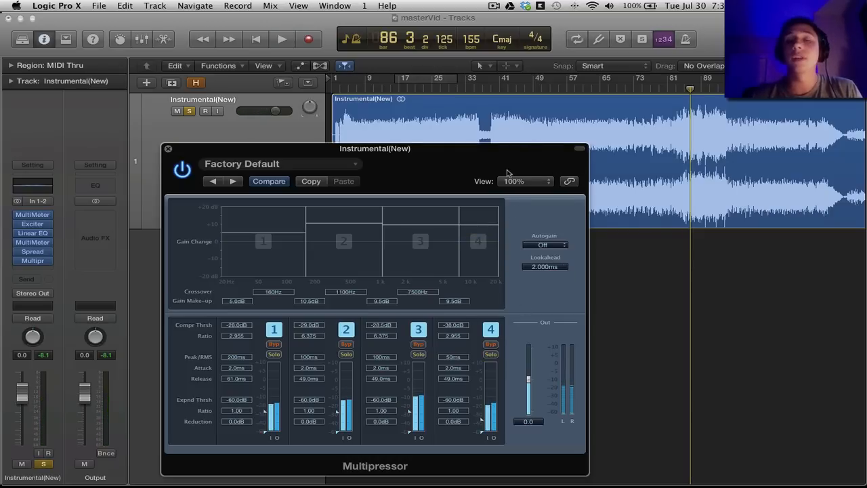
- Move aside and close the Multipressor, then insert a third MultiMeter as the seventh insert
{"action": "left_click_drag", "start_coordinate": [374, 148], "coordinate": [358, 113]}
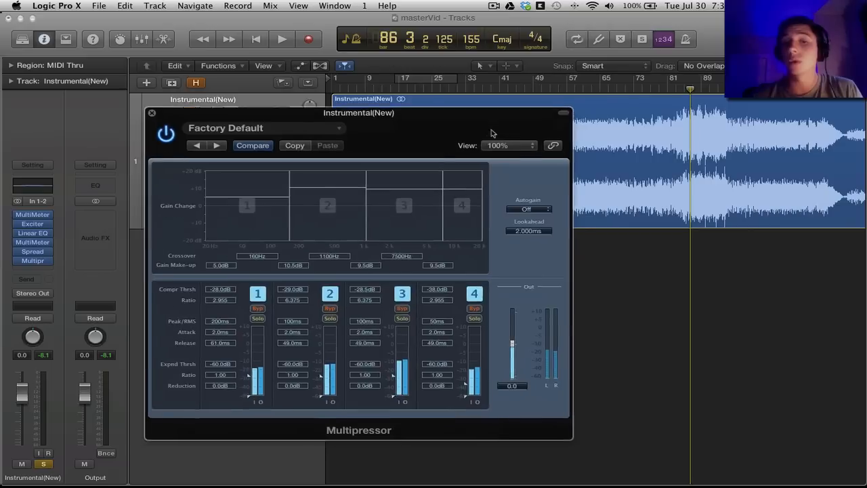
{"action": "left_click_drag", "start_coordinate": [358, 113], "coordinate": [372, 104]}
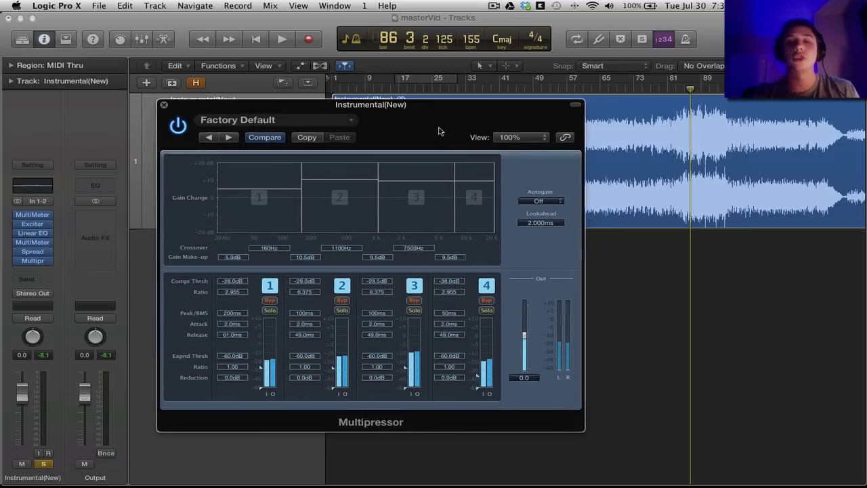
{"action": "mouse_move", "coordinate": [404, 113]}
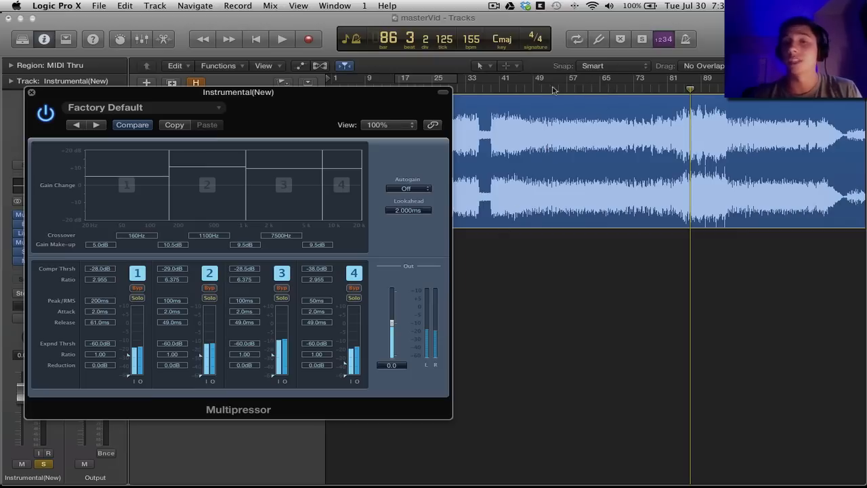
{"action": "mouse_move", "coordinate": [618, 209]}
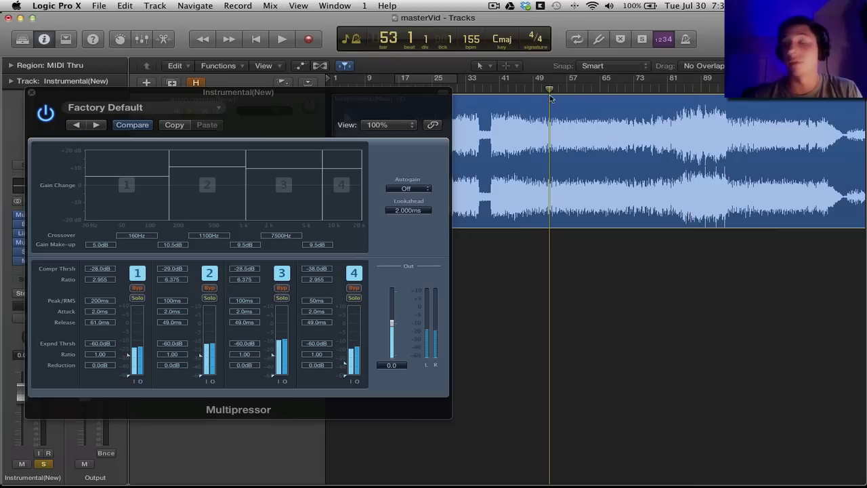
{"action": "mouse_move", "coordinate": [556, 103]}
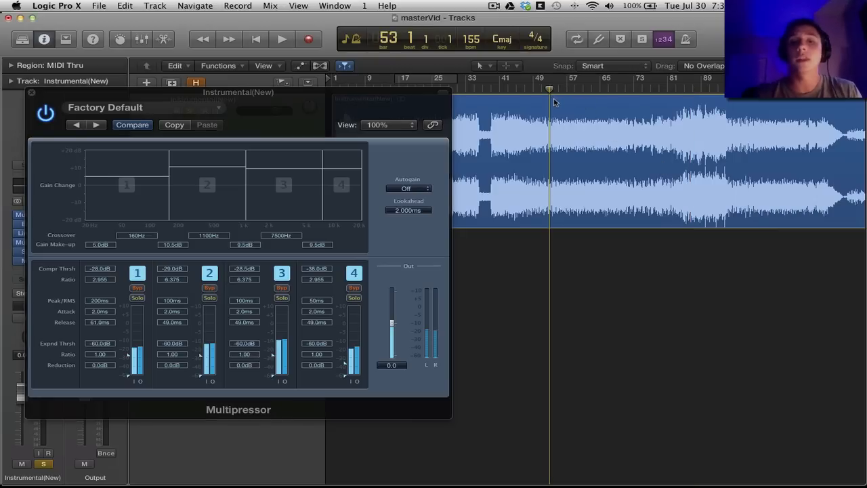
{"action": "left_click", "coordinate": [276, 37]}
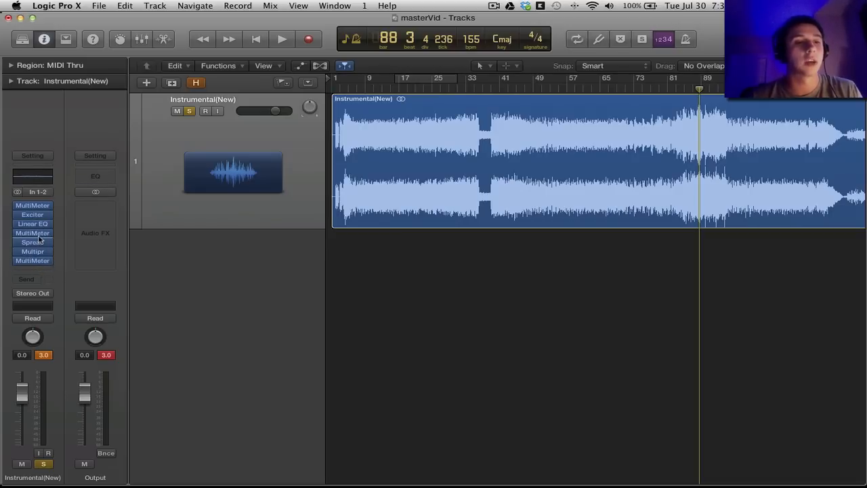
- Play to compare both tracks' MultiMeter readings, stop, and close the meter windows
{"action": "left_click", "coordinate": [33, 260]}
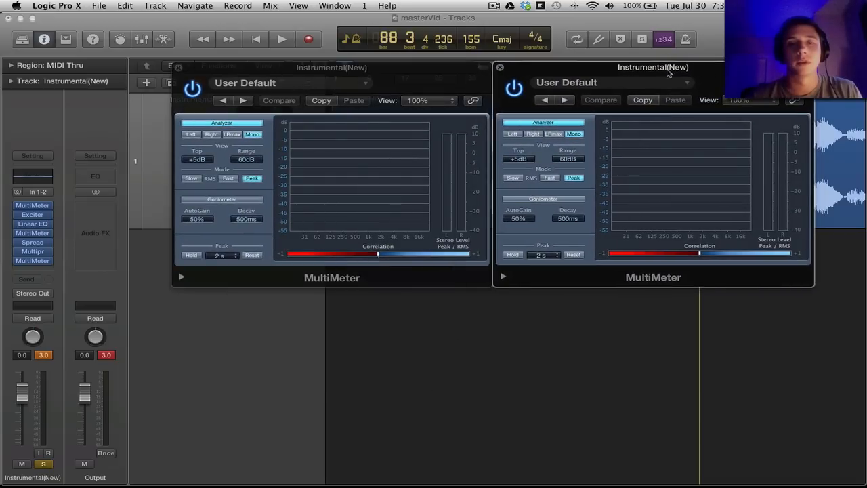
{"action": "left_click", "coordinate": [279, 37]}
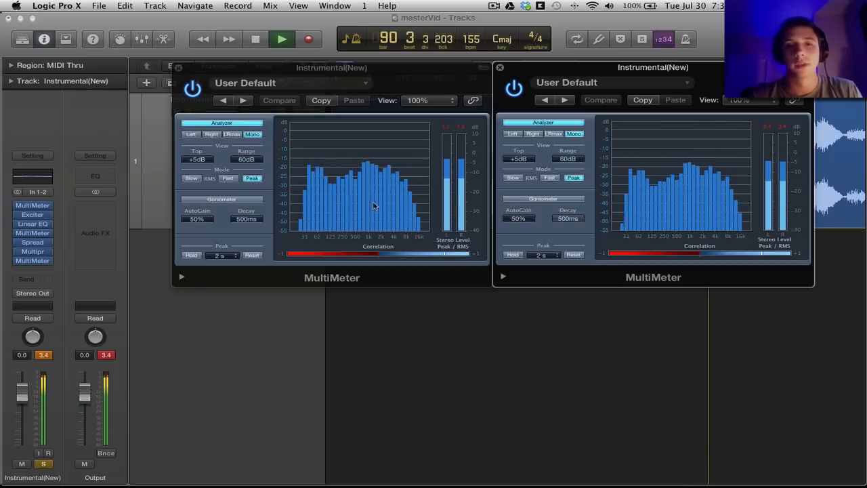
{"action": "left_click", "coordinate": [298, 38]}
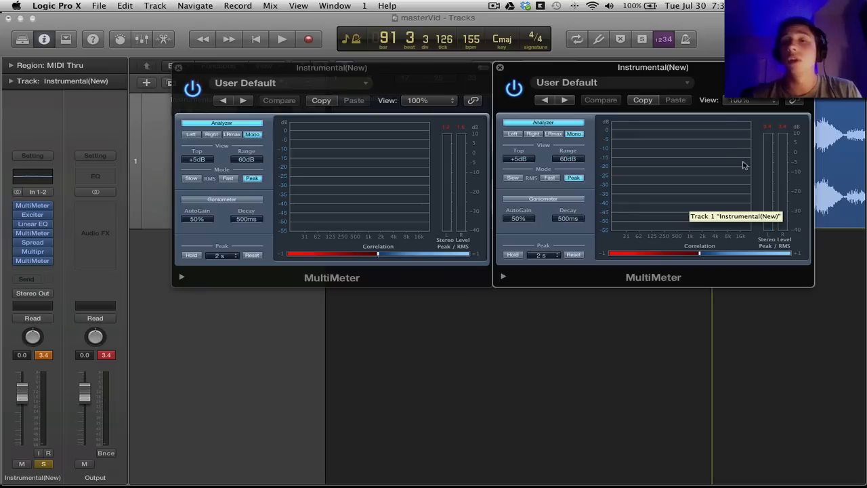
{"action": "mouse_move", "coordinate": [712, 276]}
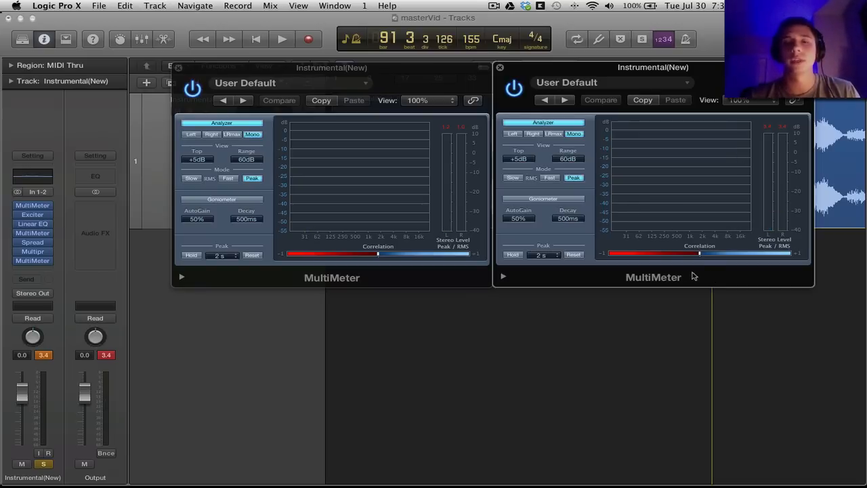
{"action": "mouse_move", "coordinate": [480, 154]}
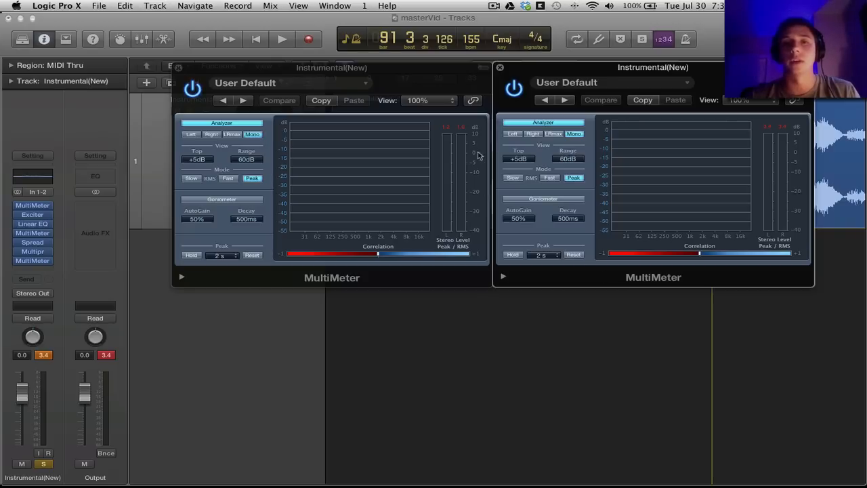
{"action": "mouse_move", "coordinate": [411, 232]}
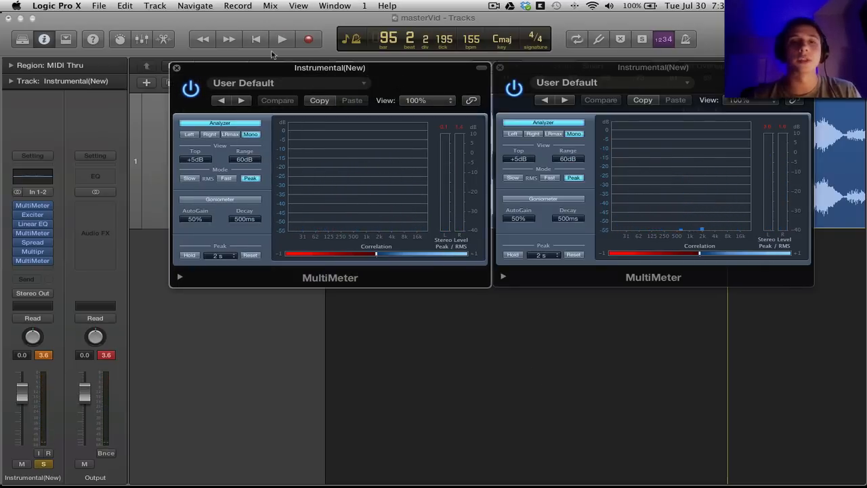
{"action": "left_click", "coordinate": [176, 73]}
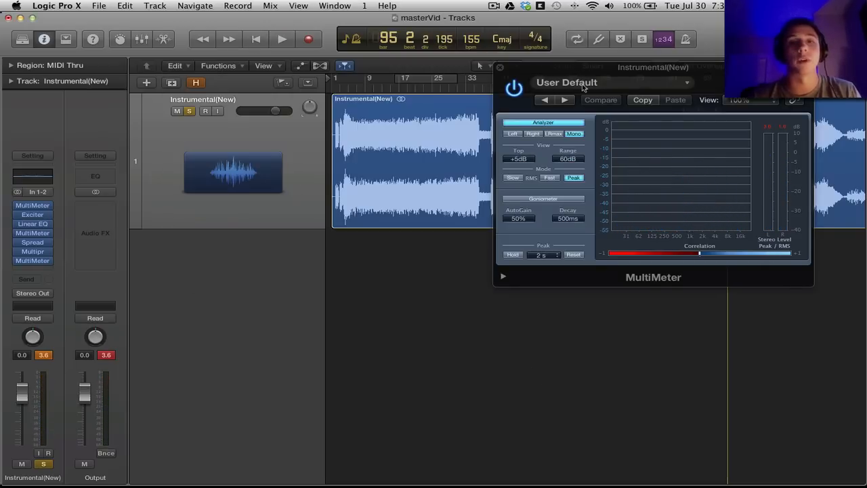
{"action": "left_click", "coordinate": [494, 70]}
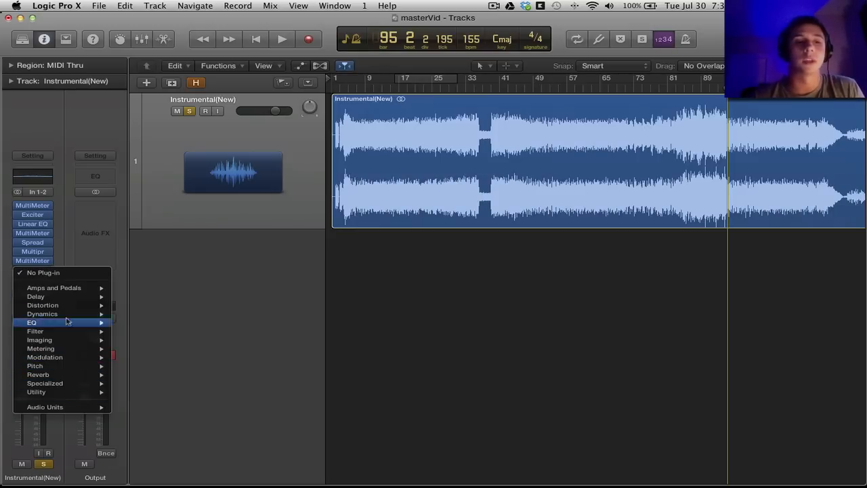
{"action": "mouse_move", "coordinate": [43, 306]}
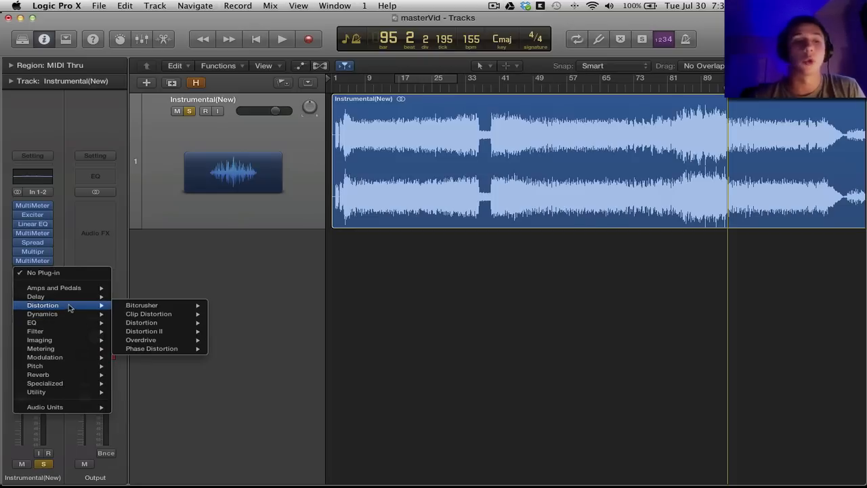
{"action": "mouse_move", "coordinate": [65, 314]}
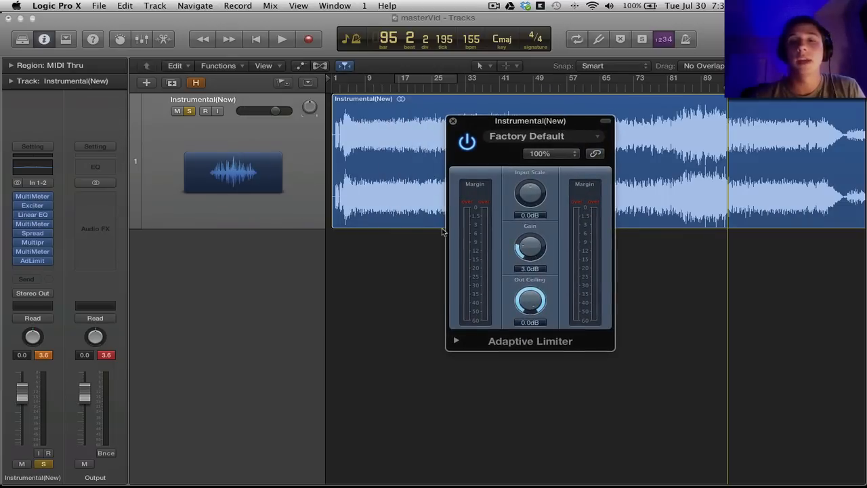
{"action": "mouse_move", "coordinate": [507, 402]}
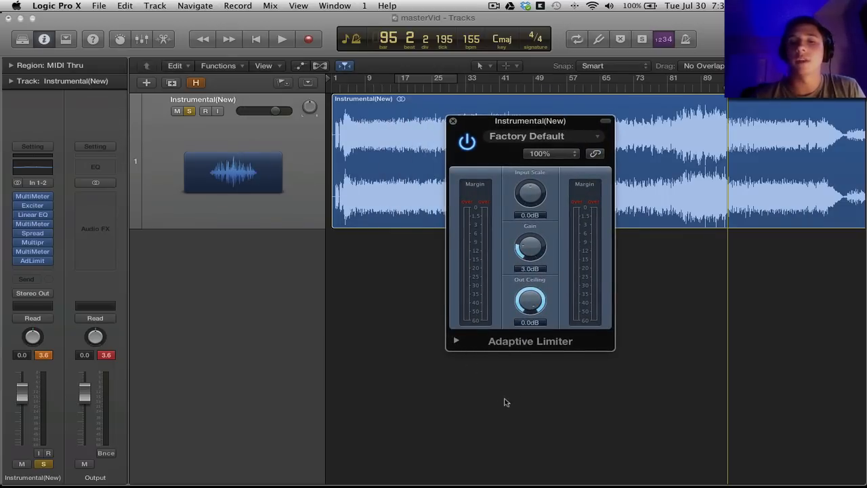
{"action": "mouse_move", "coordinate": [572, 260]}
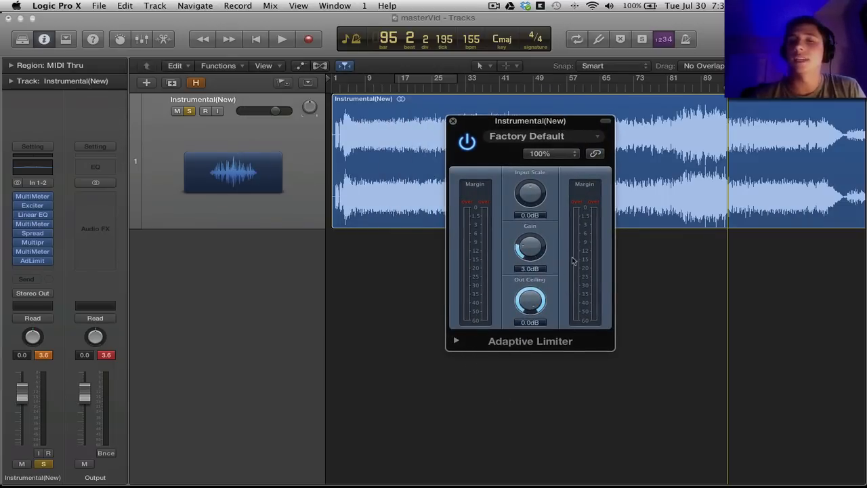
- Expand the Adaptive Limiter's extended parameters and enable Inter Sample Peak Detection
{"action": "left_click", "coordinate": [455, 342]}
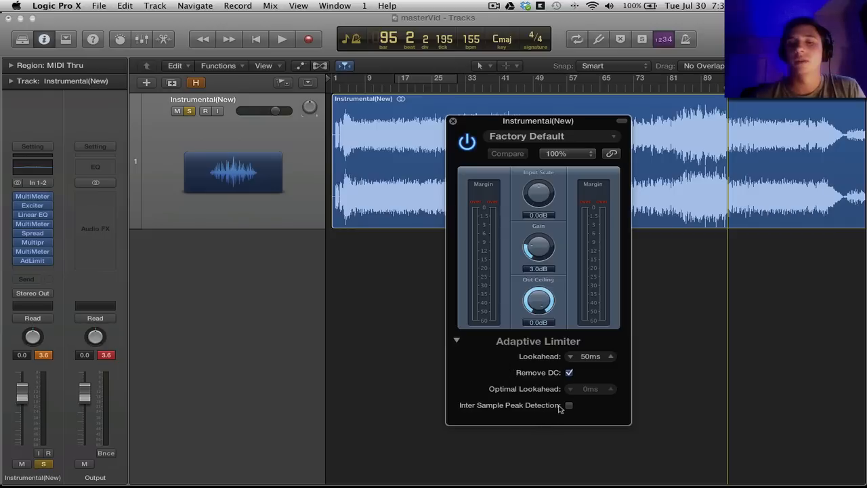
{"action": "left_click", "coordinate": [569, 405]}
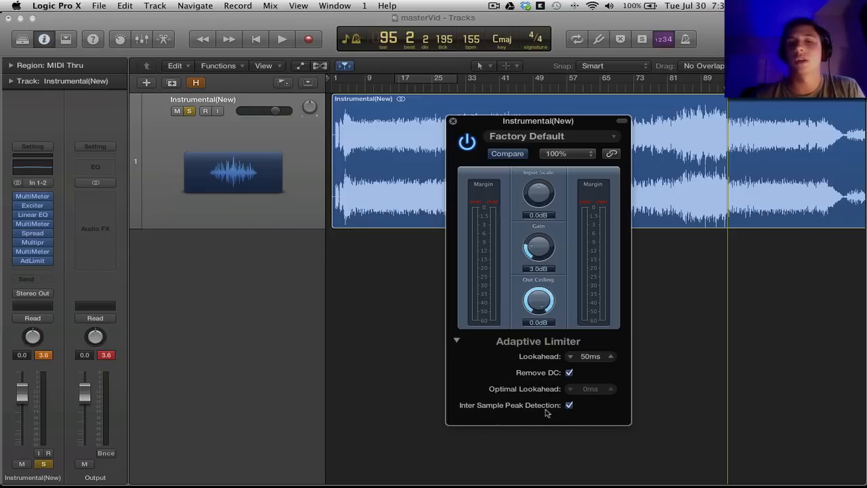
{"action": "mouse_move", "coordinate": [458, 344]}
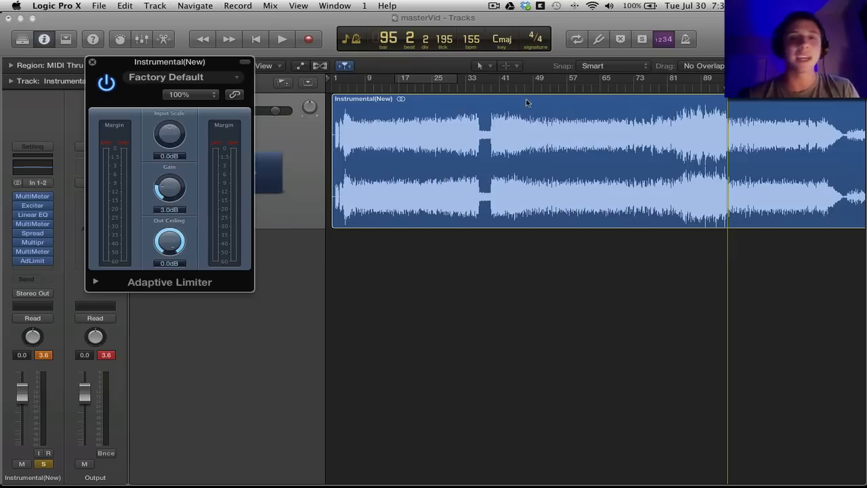
{"action": "mouse_move", "coordinate": [562, 93]}
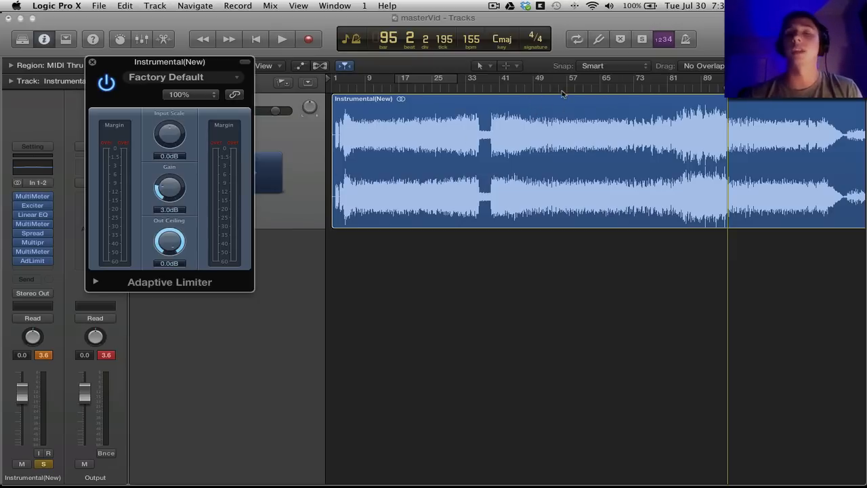
- Raise the Adaptive Limiter gain to about 6 dB during playback, then stop
{"action": "left_click", "coordinate": [278, 37]}
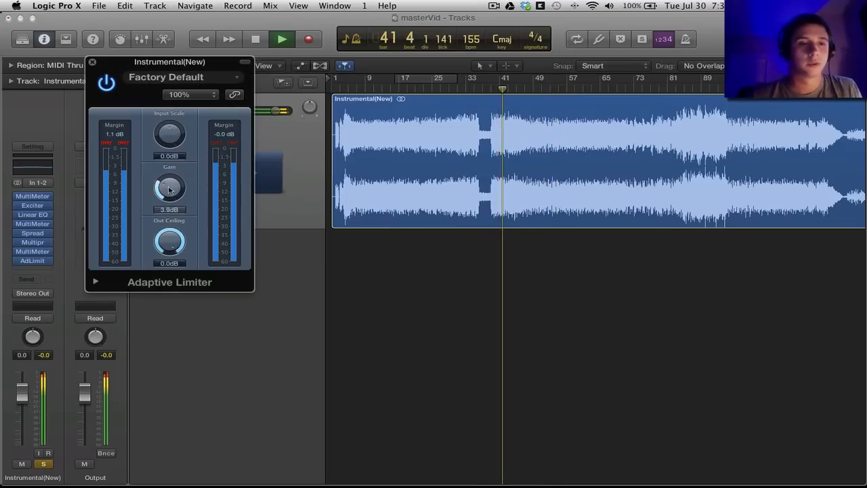
{"action": "left_click_drag", "start_coordinate": [169, 187], "coordinate": [169, 174]}
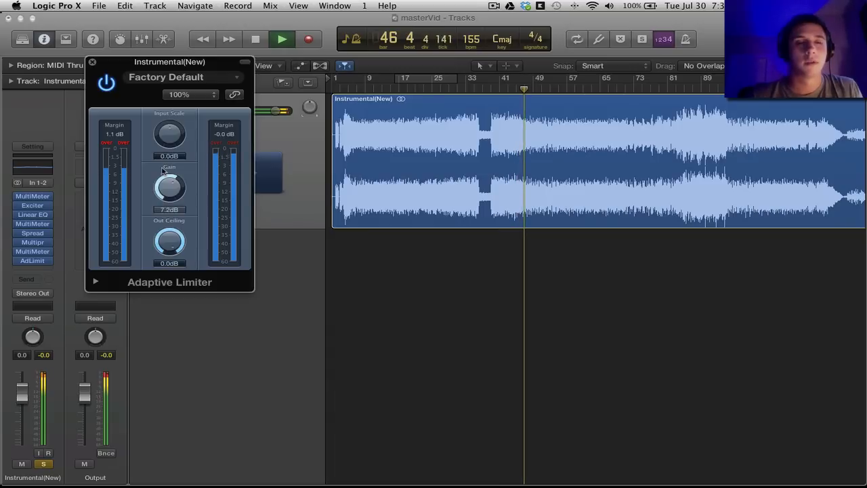
{"action": "left_click_drag", "start_coordinate": [169, 187], "coordinate": [169, 170]}
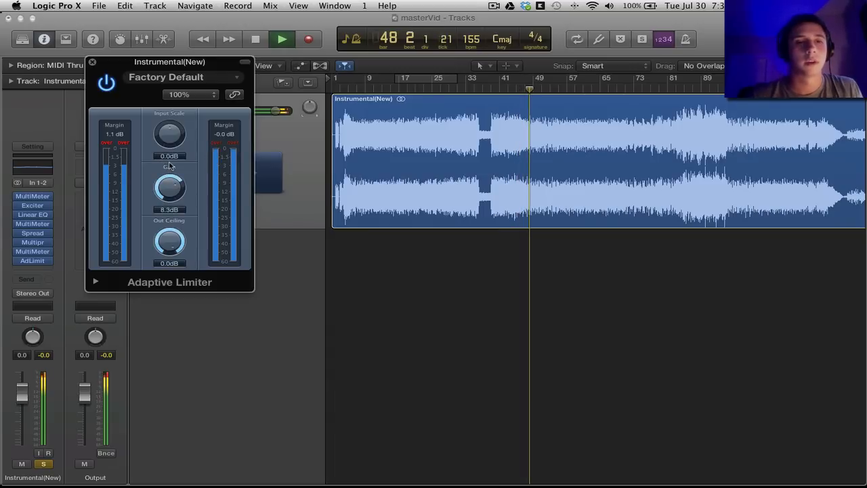
{"action": "left_click_drag", "start_coordinate": [170, 188], "coordinate": [169, 183]}
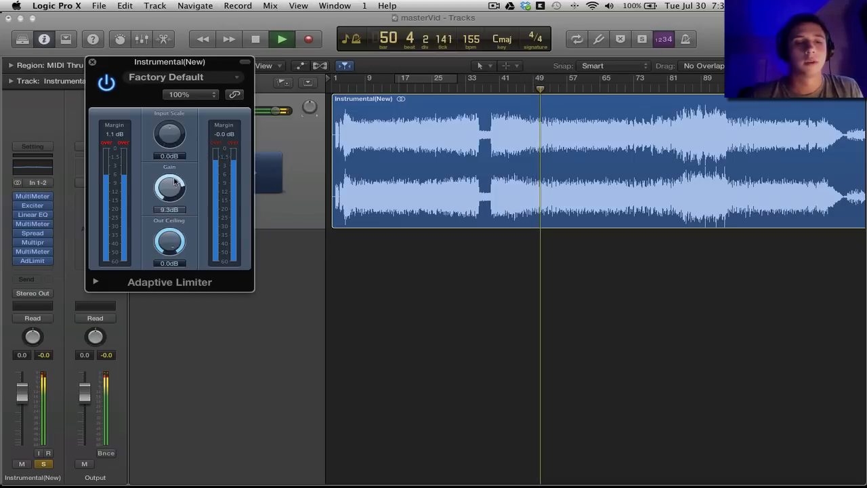
{"action": "left_click_drag", "start_coordinate": [168, 188], "coordinate": [168, 192]}
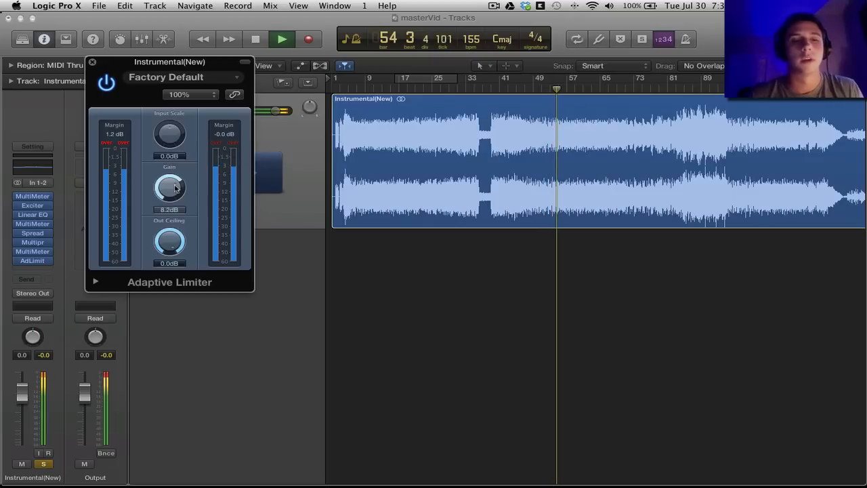
{"action": "left_click", "coordinate": [277, 37]}
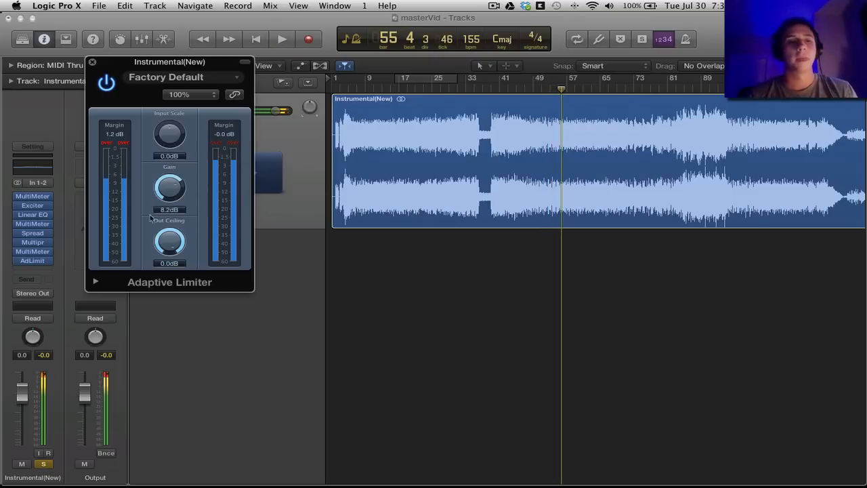
- Move the limiter window back over the tracks and close it
{"action": "left_click_drag", "start_coordinate": [169, 63], "coordinate": [576, 138]}
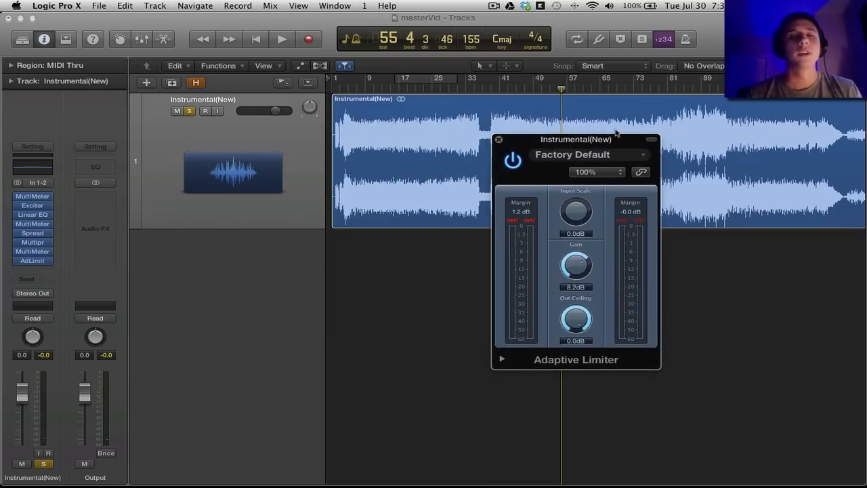
{"action": "left_click", "coordinate": [499, 140]}
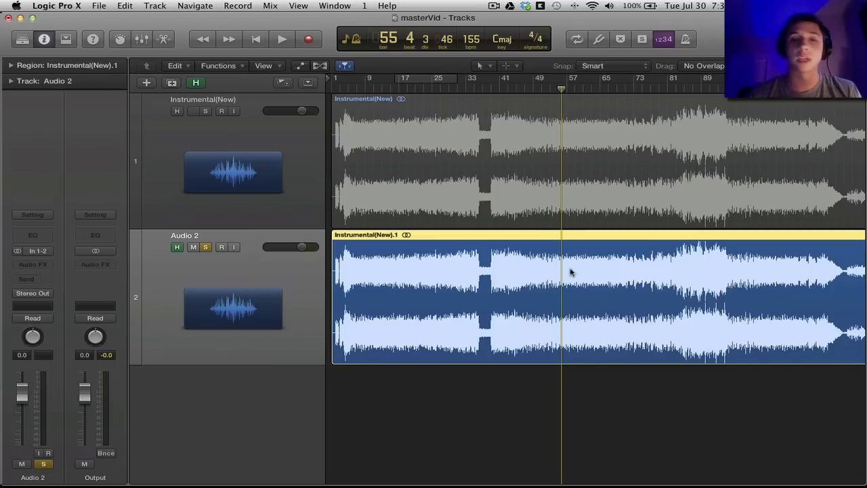
- Duplicate the track with content to Audio 2 and play the unprocessed copy briefly
{"action": "left_click", "coordinate": [192, 111]}
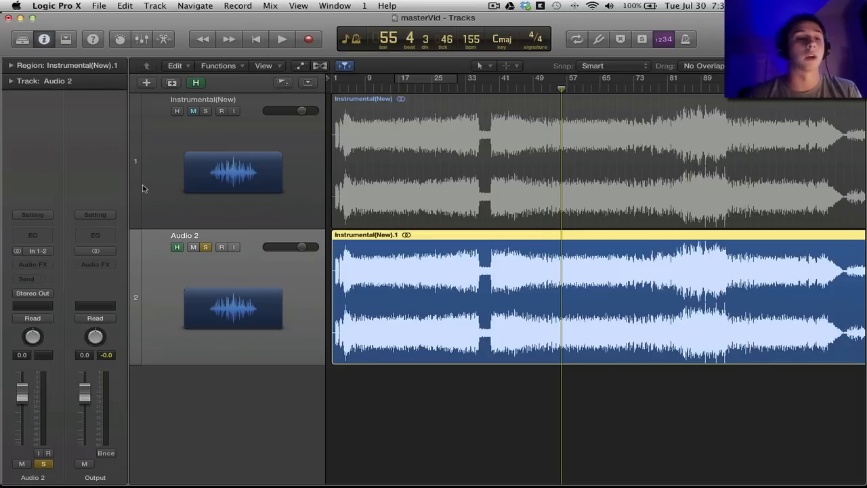
{"action": "left_click", "coordinate": [277, 36]}
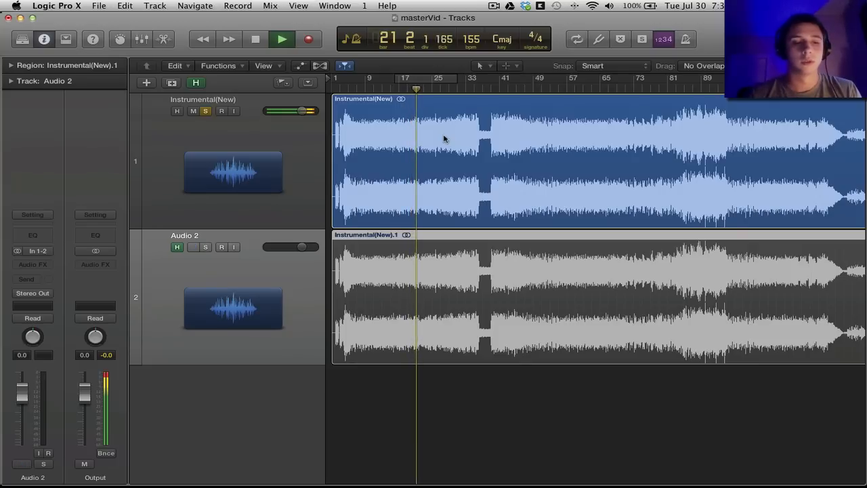
{"action": "left_click", "coordinate": [282, 38]}
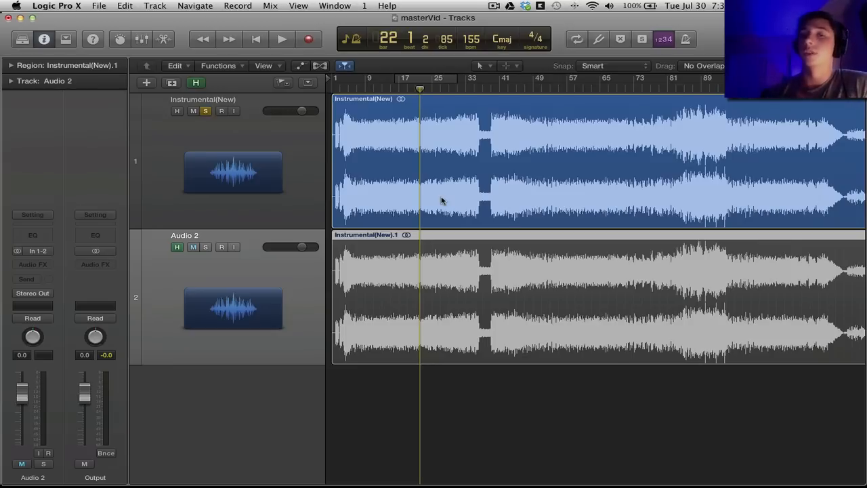
- Toggle solo on Audio 2, then solo the mastered Instrumental(New) track instead
{"action": "left_click", "coordinate": [192, 247]}
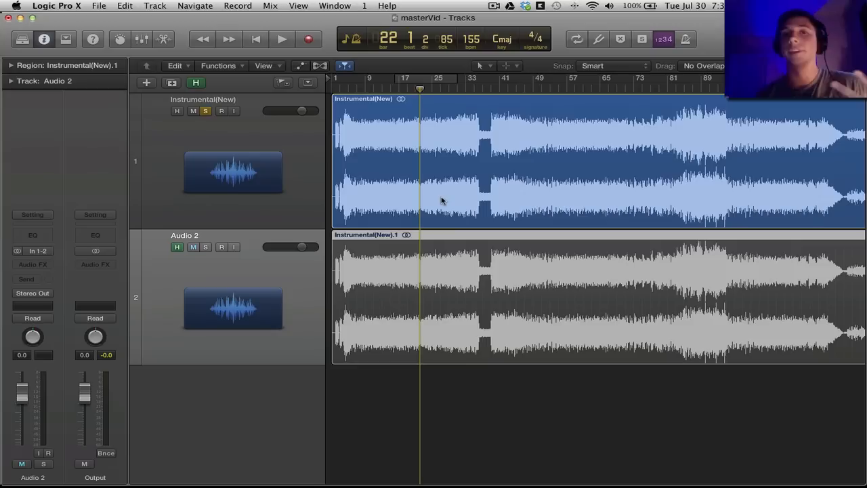
{"action": "left_click", "coordinate": [192, 246]}
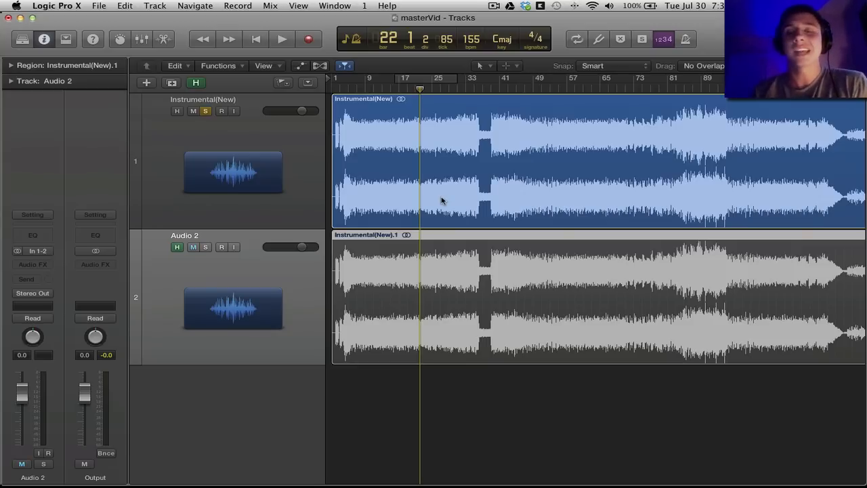
{"action": "left_click", "coordinate": [193, 247]}
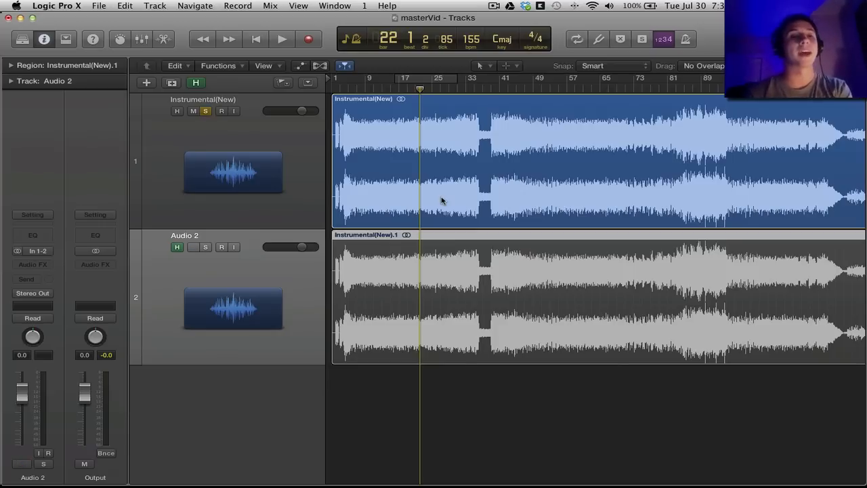
{"action": "left_click", "coordinate": [206, 111]}
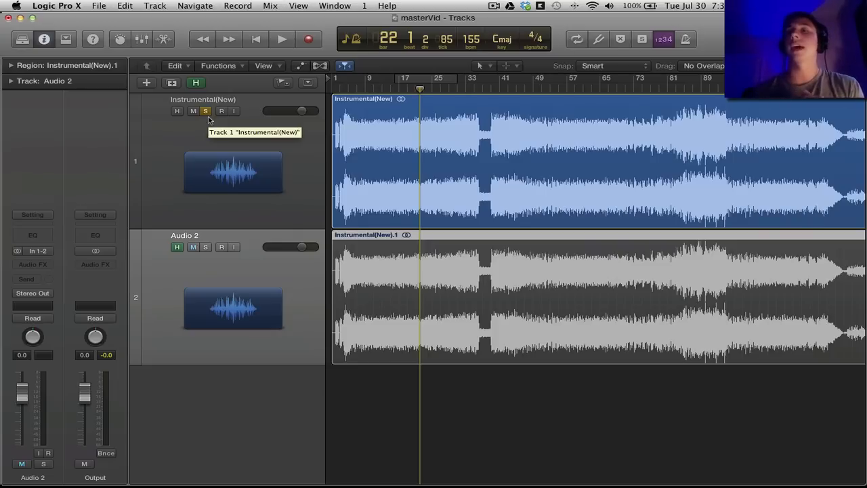
{"action": "left_click", "coordinate": [206, 247]}
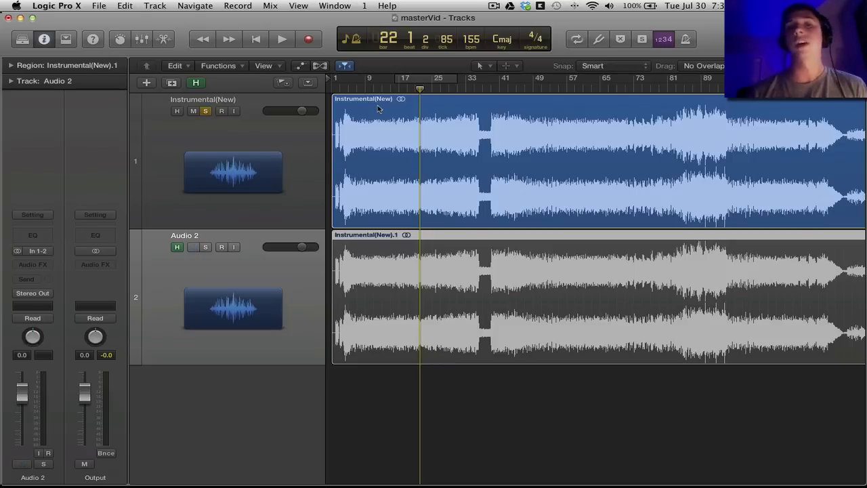
{"action": "left_click", "coordinate": [192, 246]}
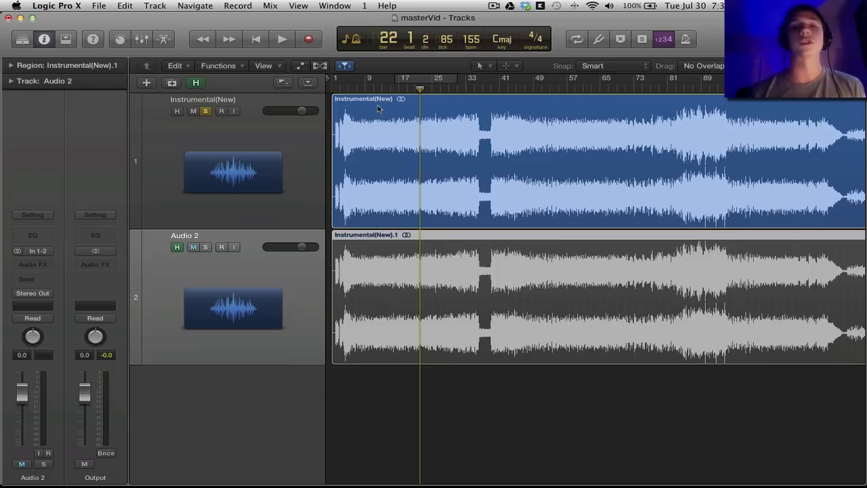
{"action": "mouse_move", "coordinate": [429, 68]}
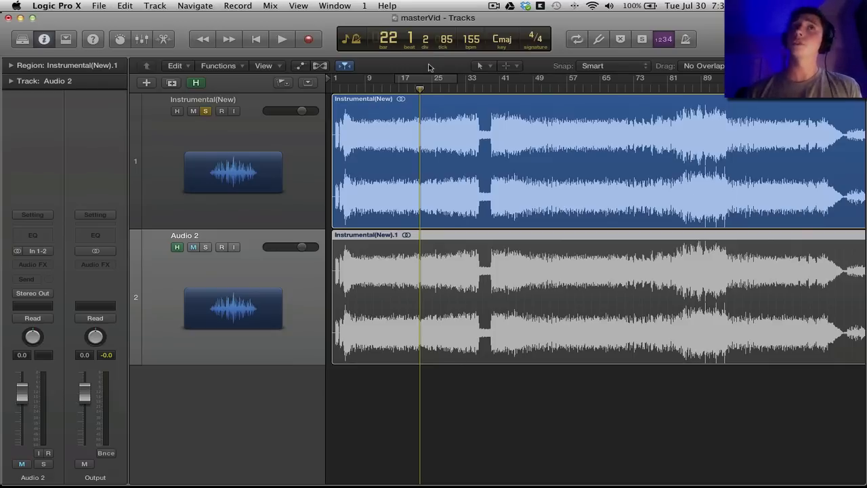
{"action": "left_click", "coordinate": [192, 246]}
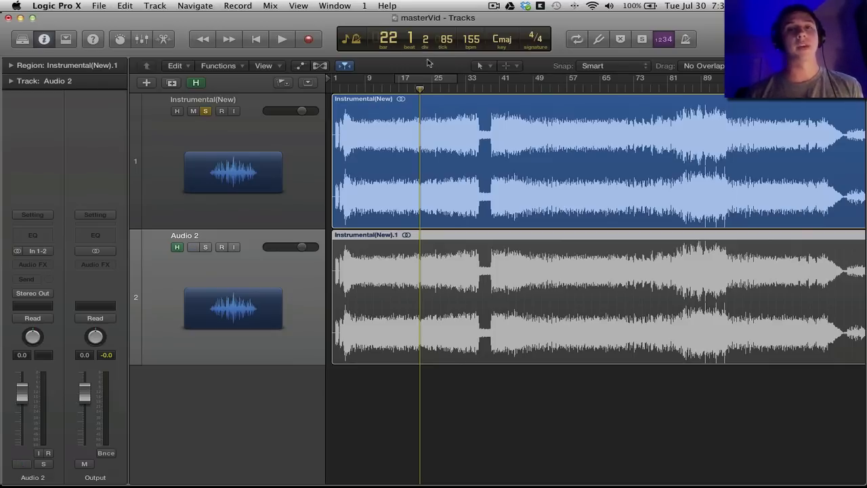
{"action": "left_click", "coordinate": [192, 247]}
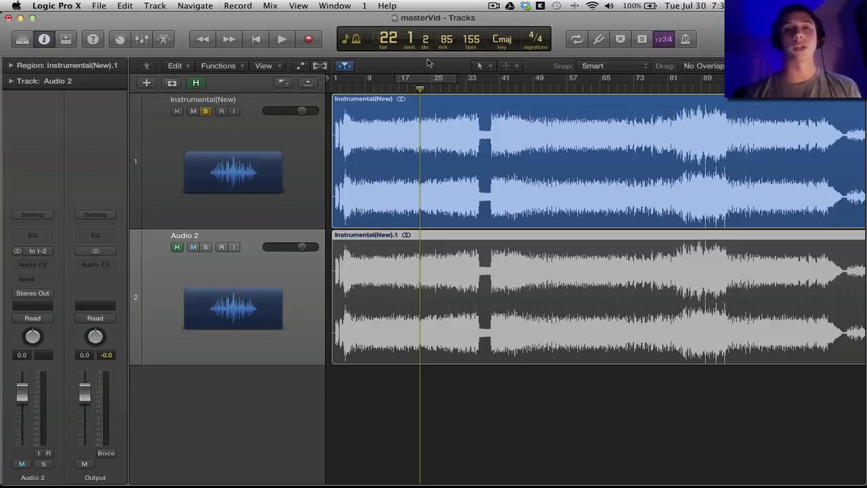
{"action": "left_click", "coordinate": [193, 246]}
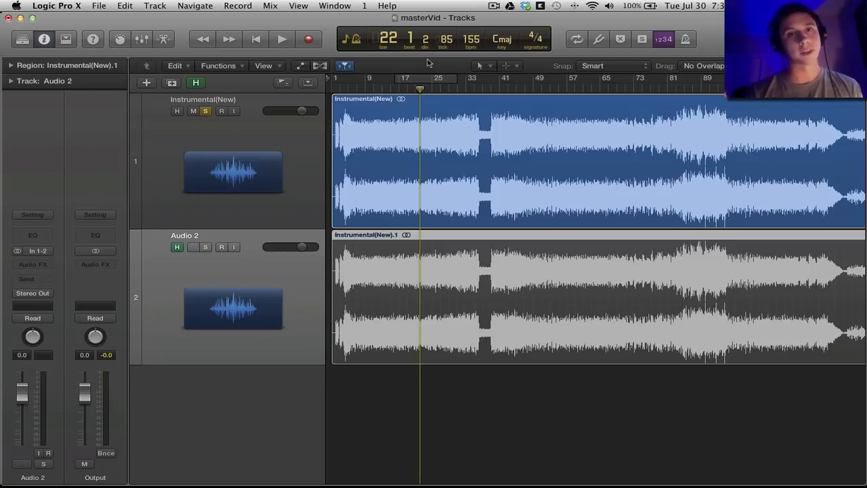